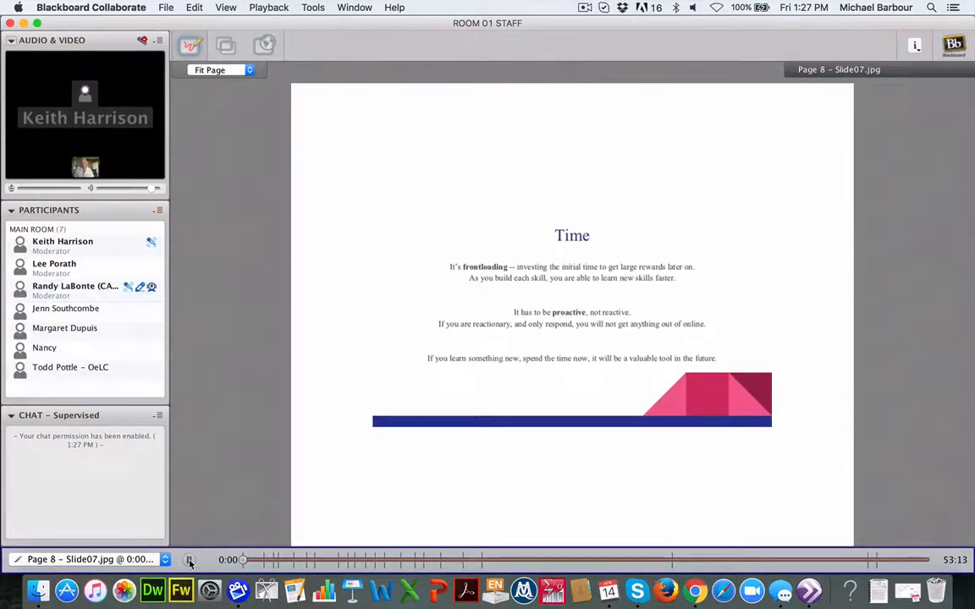
# - Play the recording from the Time slide through to the Option #2 slide
pyautogui.click(190, 559)
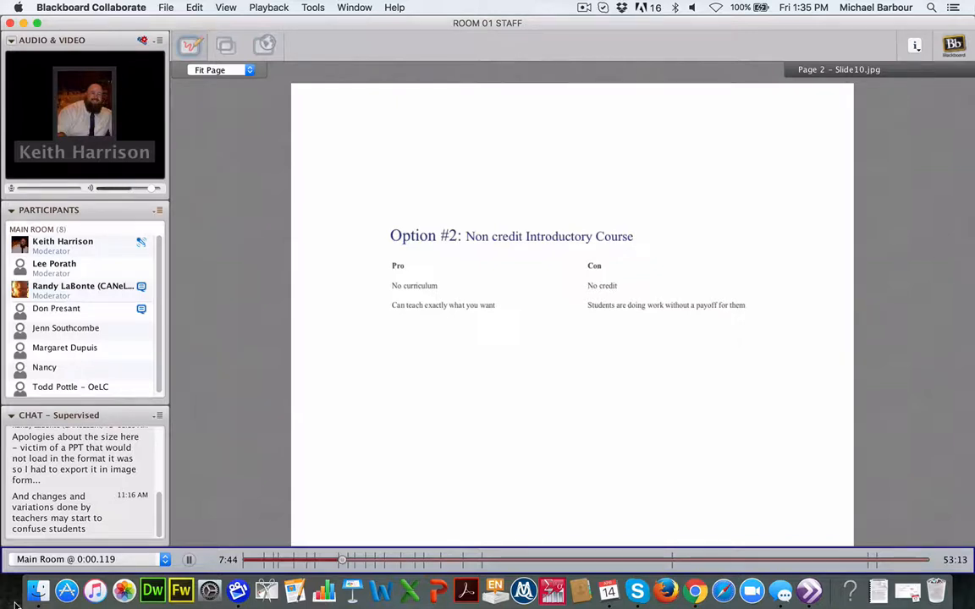
# - Scroll the whiteboard while playback reaches the Option #2 non-credit course pros and cons slide
pyautogui.scroll(-3)
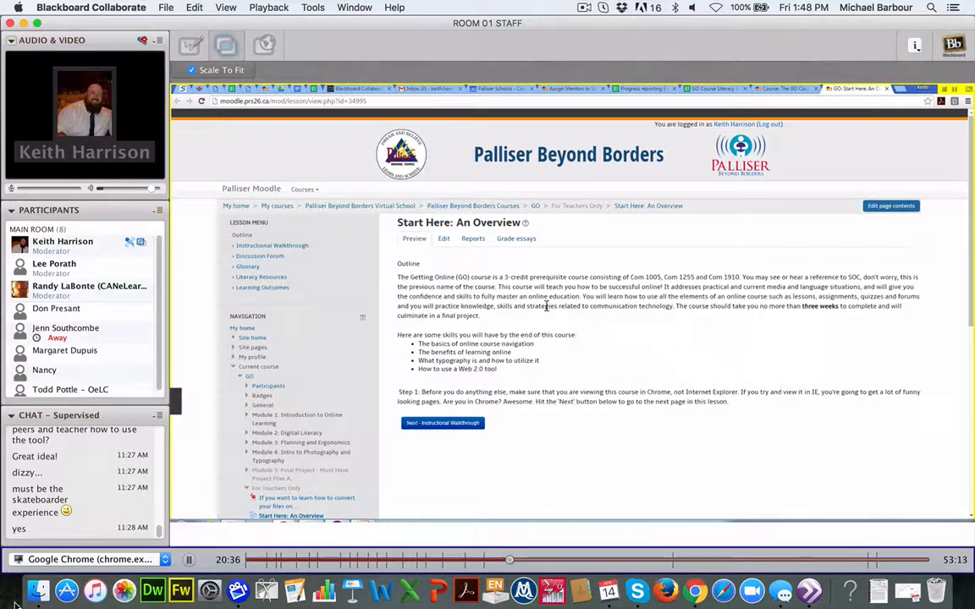
pyautogui.moveTo(806, 333)
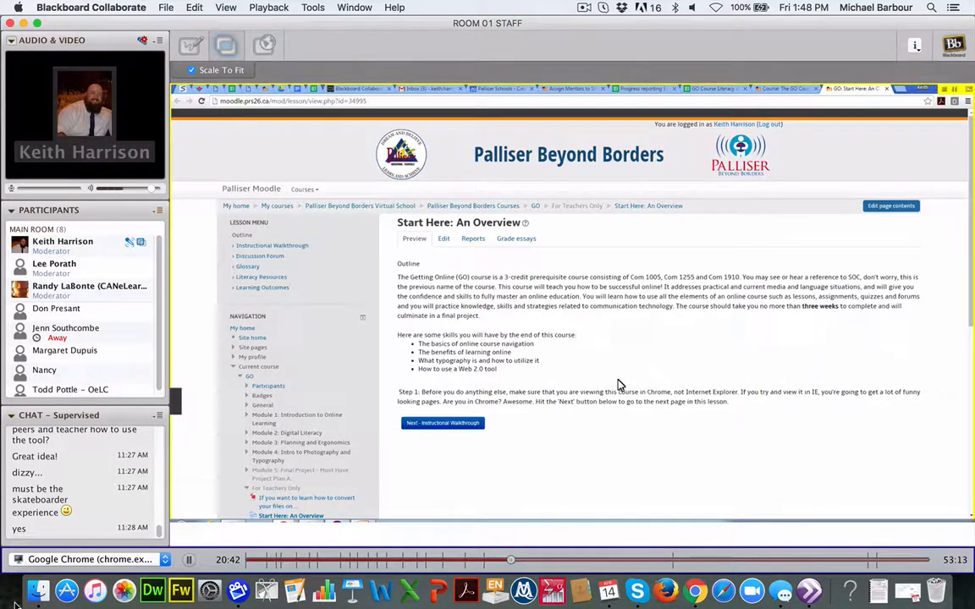
pyautogui.moveTo(635, 460)
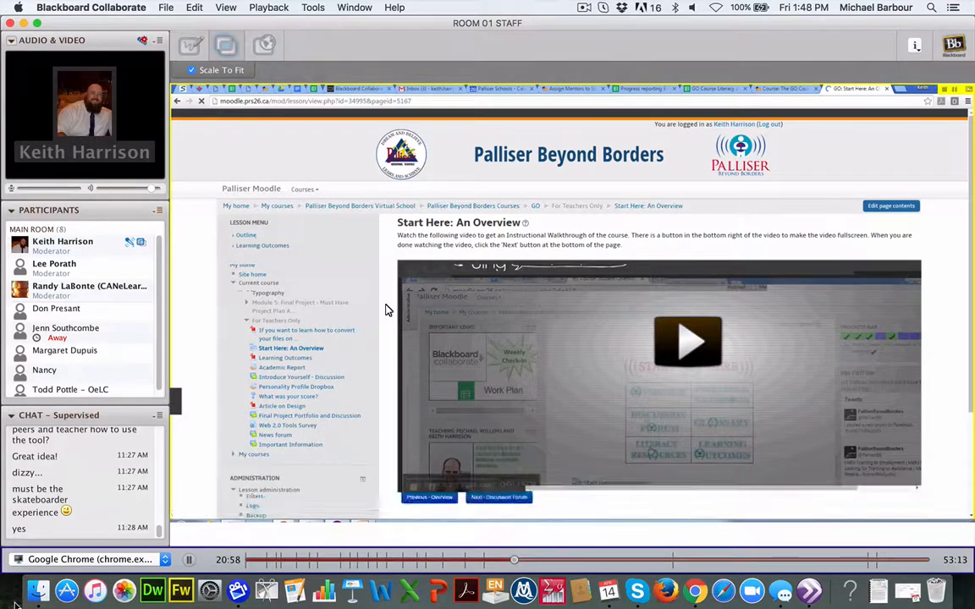
# - Scroll past the Instructional Walkthrough video and advance to the Discussion Forum page
pyautogui.scroll(-3)
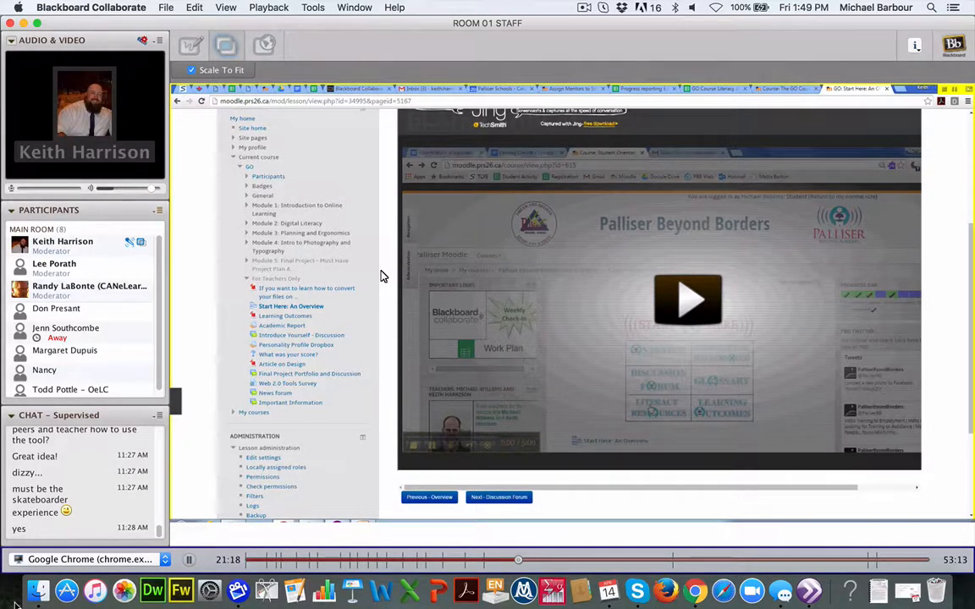
pyautogui.moveTo(614, 516)
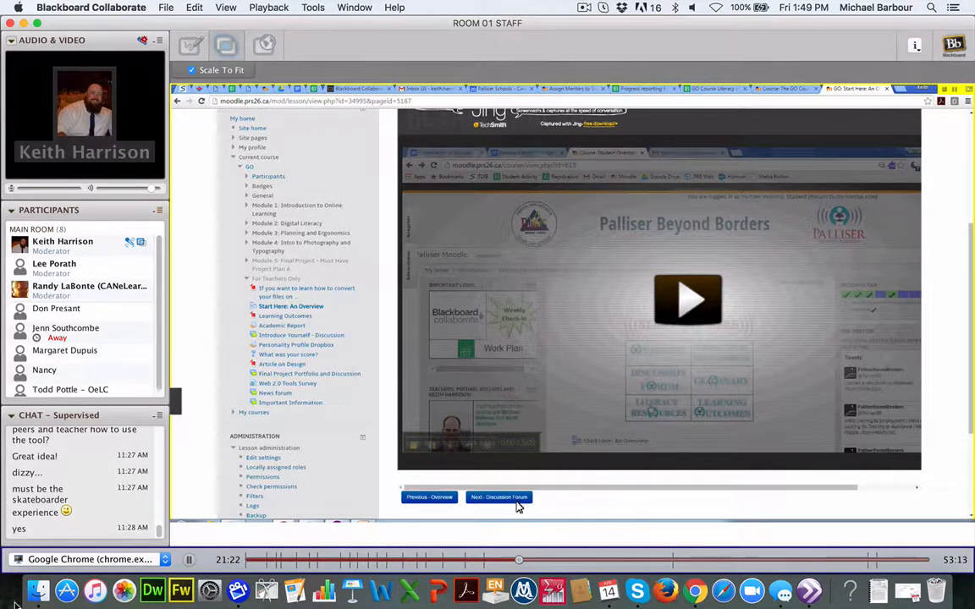
pyautogui.click(498, 497)
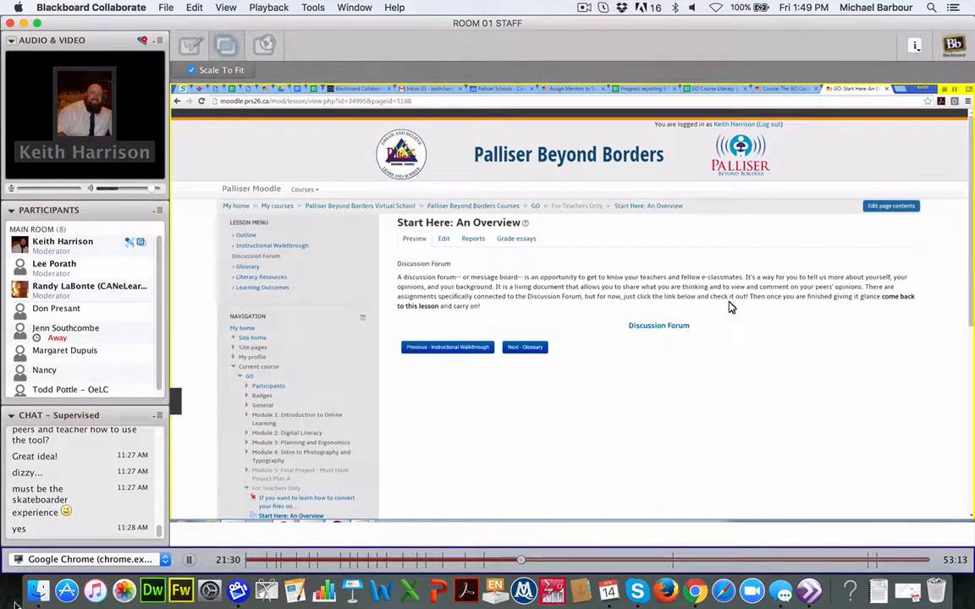
pyautogui.moveTo(559, 402)
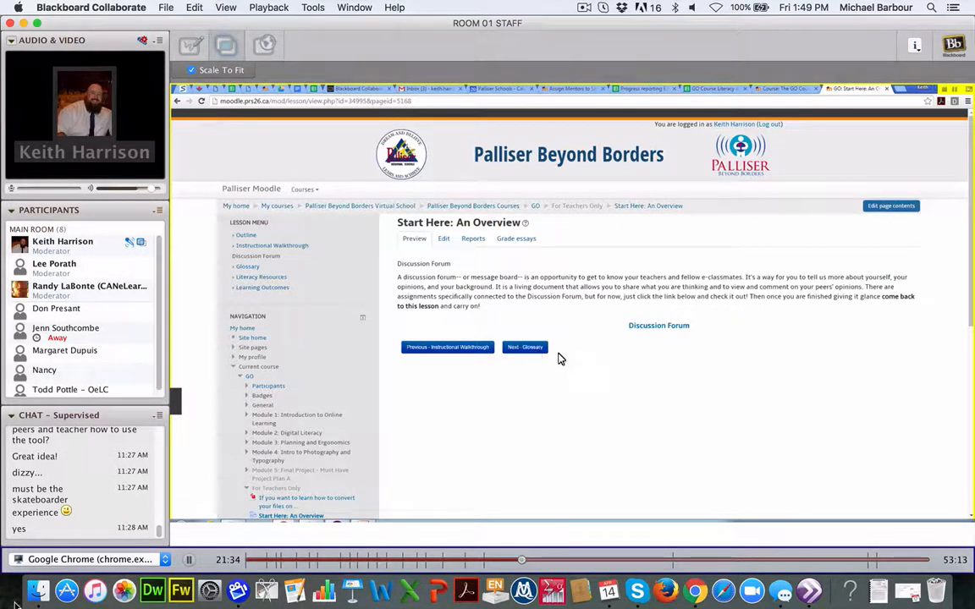
# - Advance the lesson to the Glossary page and scroll down through it
pyautogui.click(524, 347)
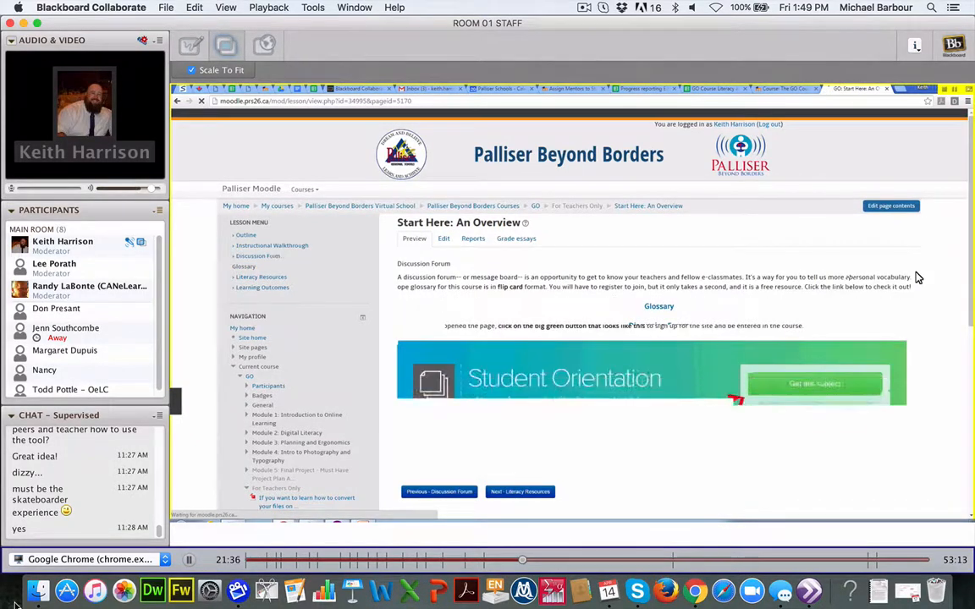
pyautogui.scroll(-3)
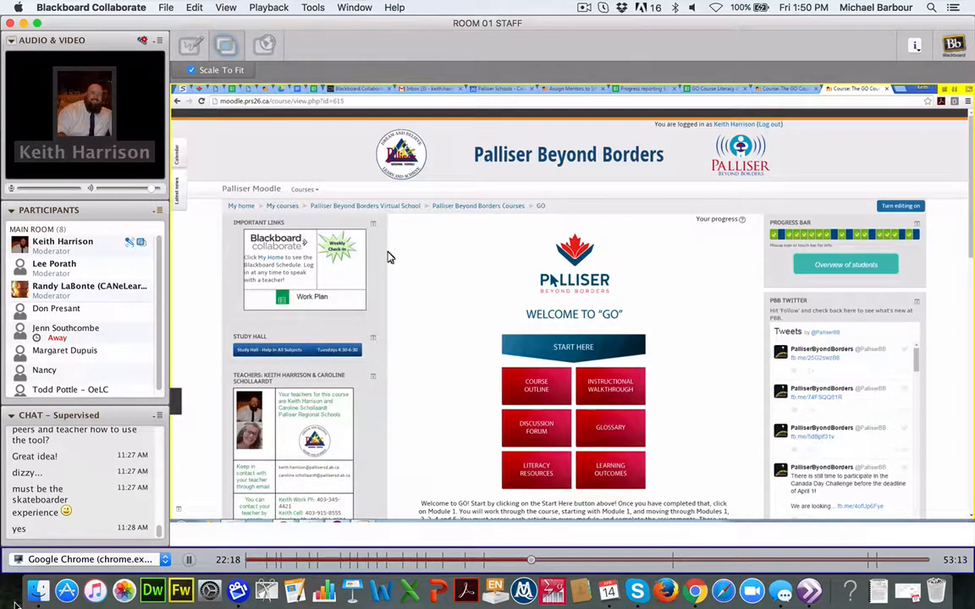
pyautogui.moveTo(406, 312)
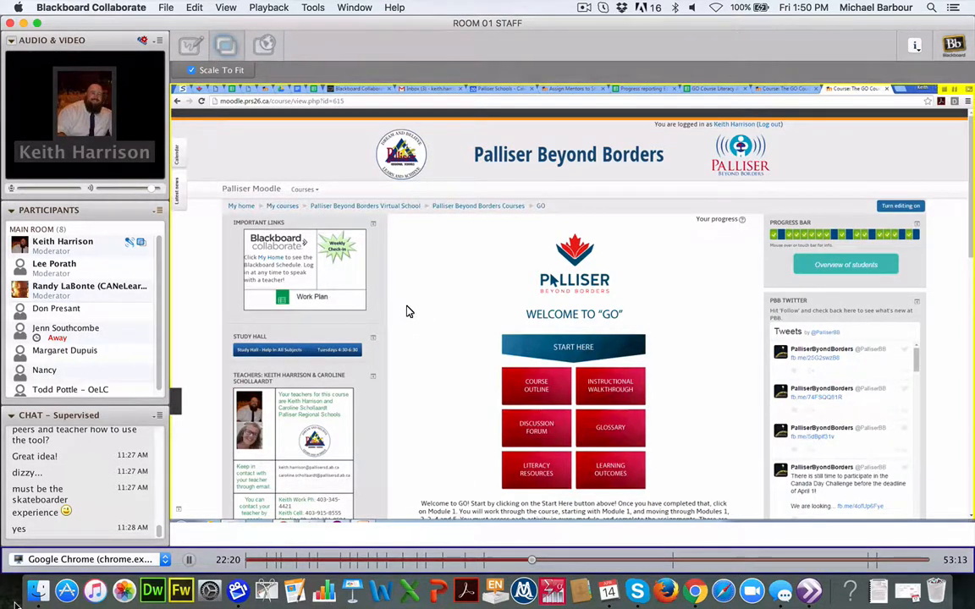
# - Scroll the GO course page and expand Module 1 to list its lessons
pyautogui.scroll(-3)
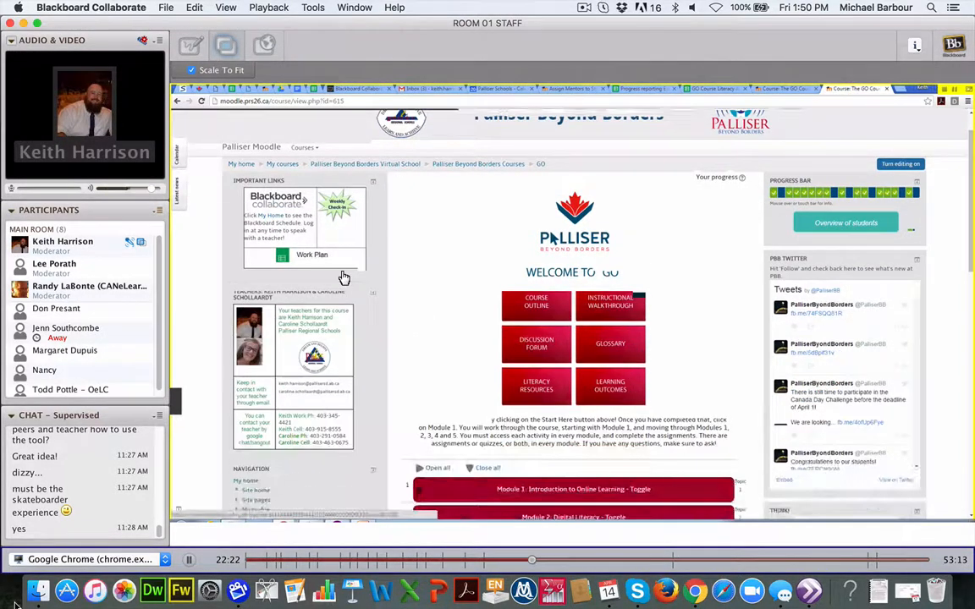
pyautogui.scroll(3)
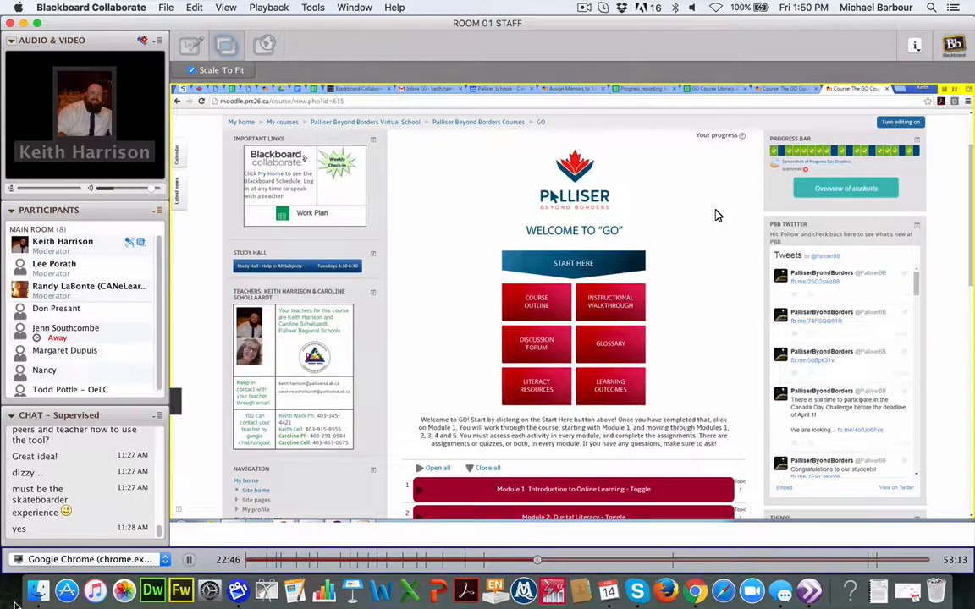
pyautogui.scroll(3)
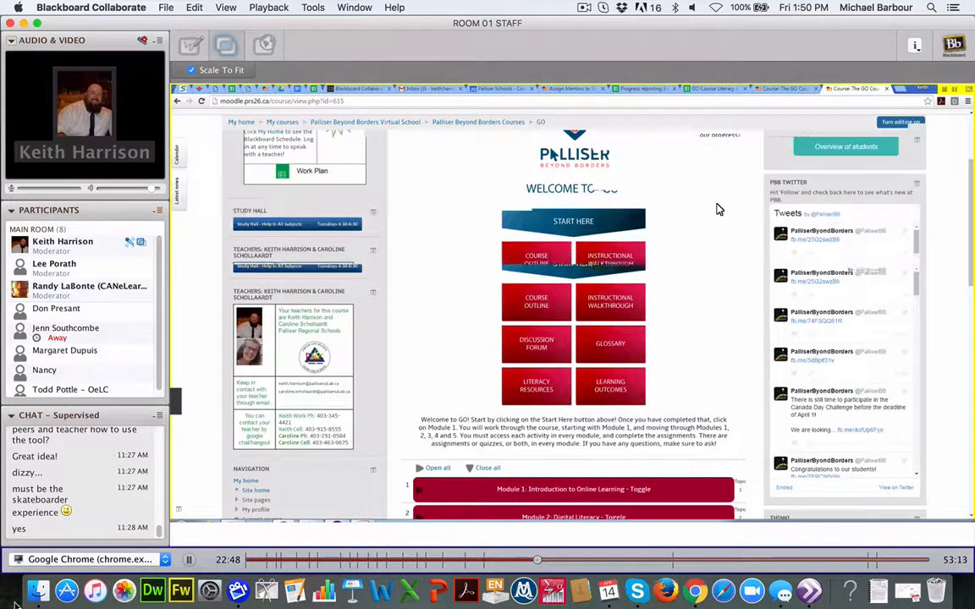
pyautogui.scroll(-3)
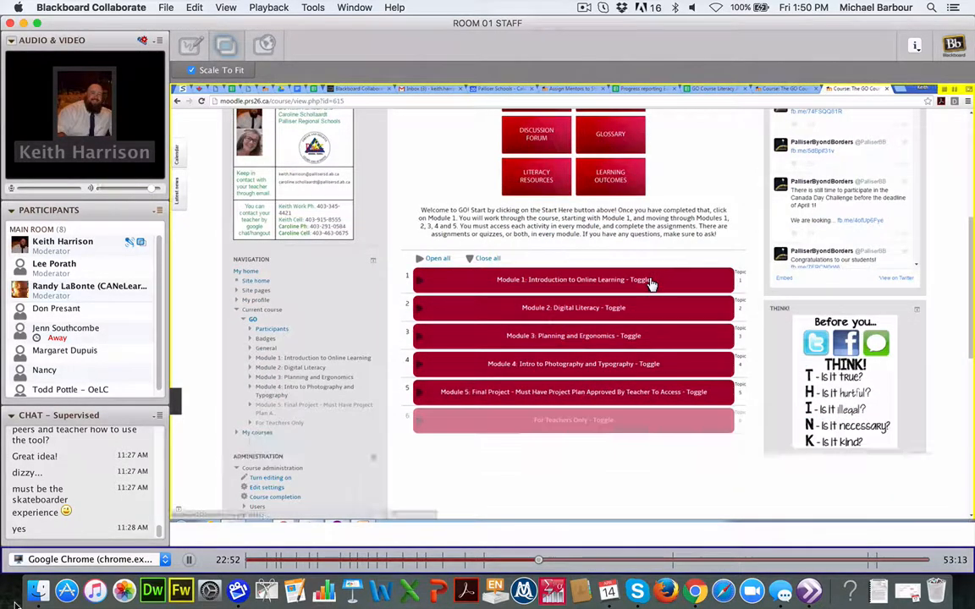
pyautogui.click(573, 279)
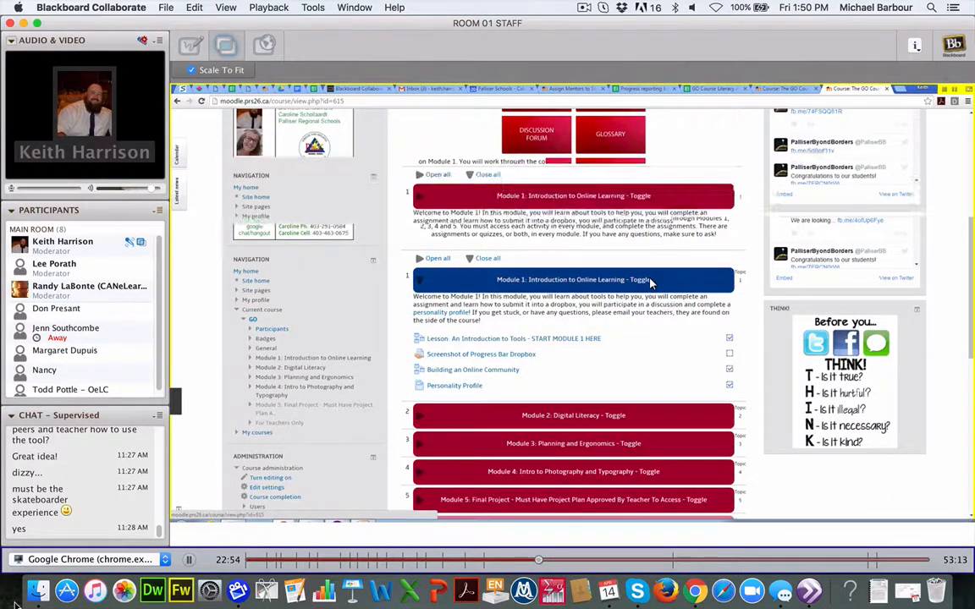
pyautogui.scroll(3)
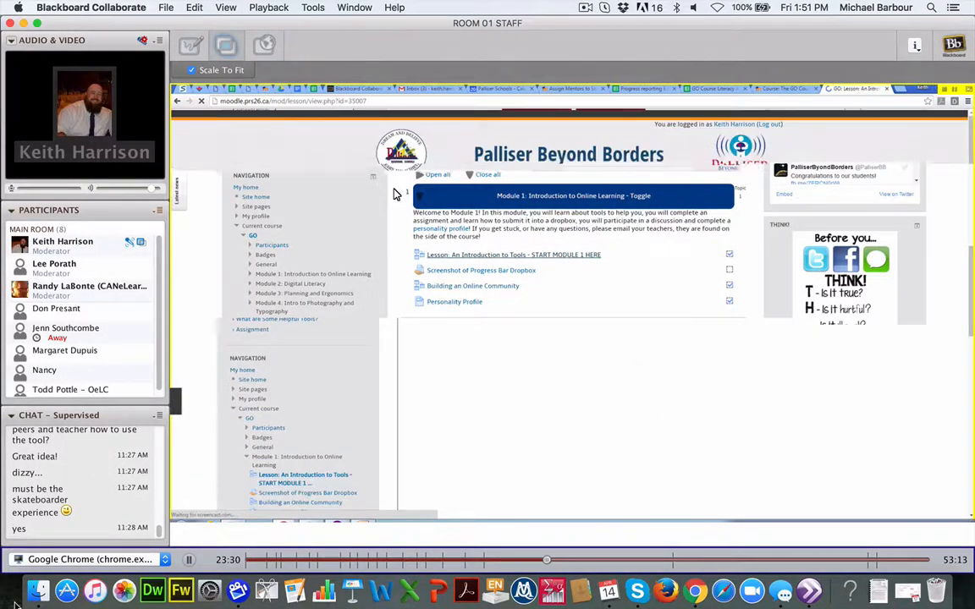
# - Open the Introduction to Tools lesson, then return to the GO course page via the breadcrumb
pyautogui.click(512, 254)
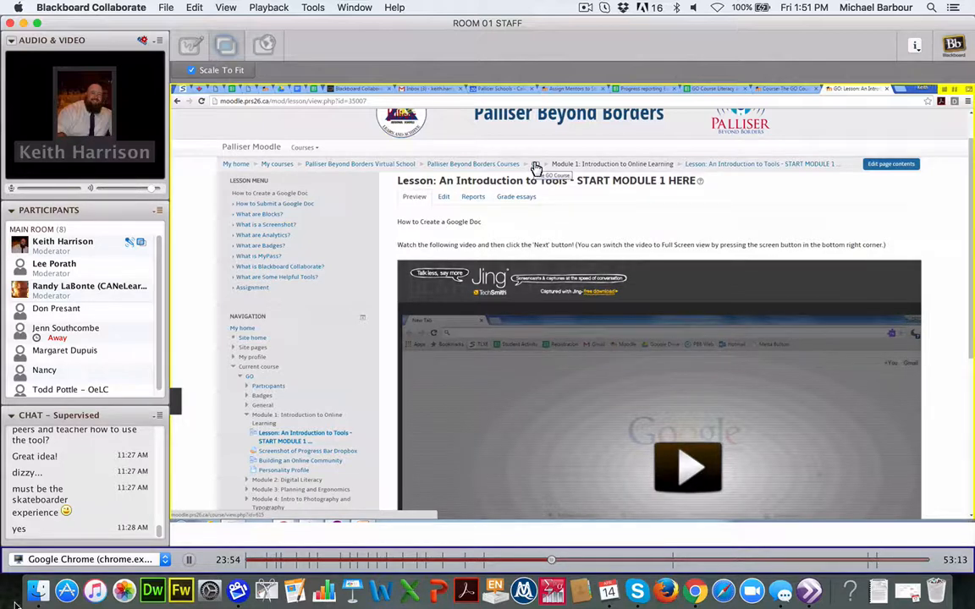
pyautogui.click(536, 167)
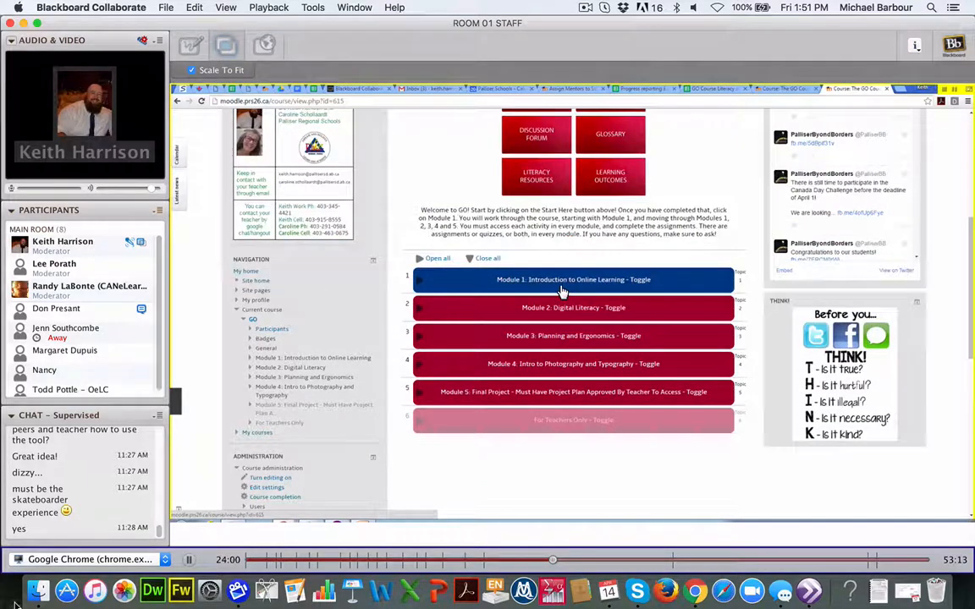
# - Expand Module 1 and open the Building an Online Community lesson
pyautogui.click(573, 279)
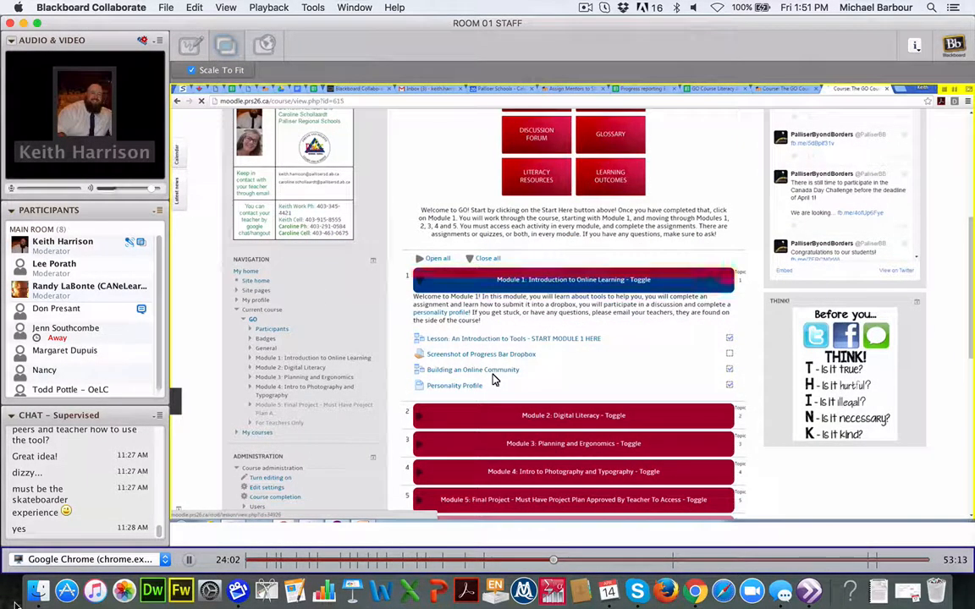
pyautogui.click(472, 370)
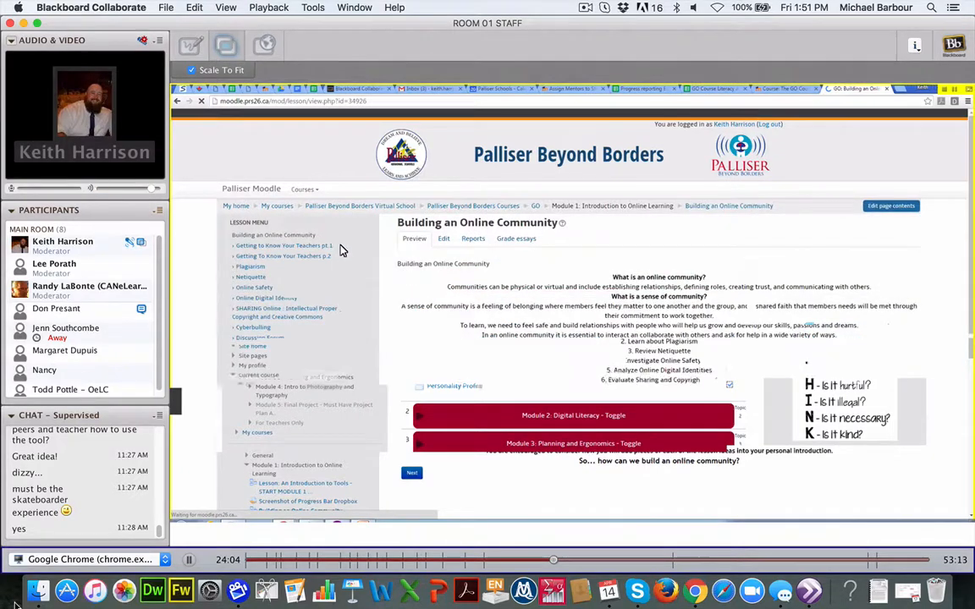
pyautogui.scroll(-3)
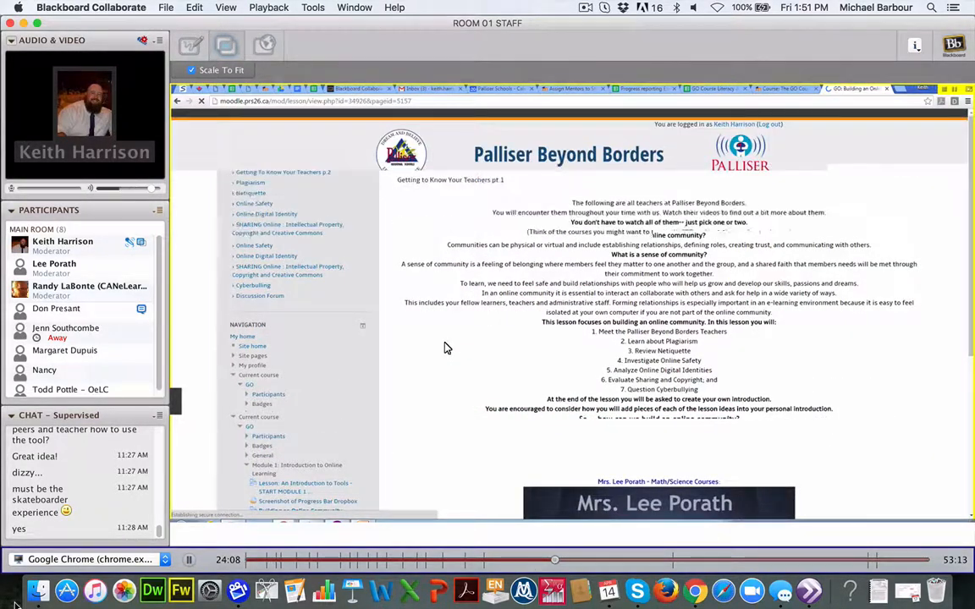
pyautogui.scroll(-3)
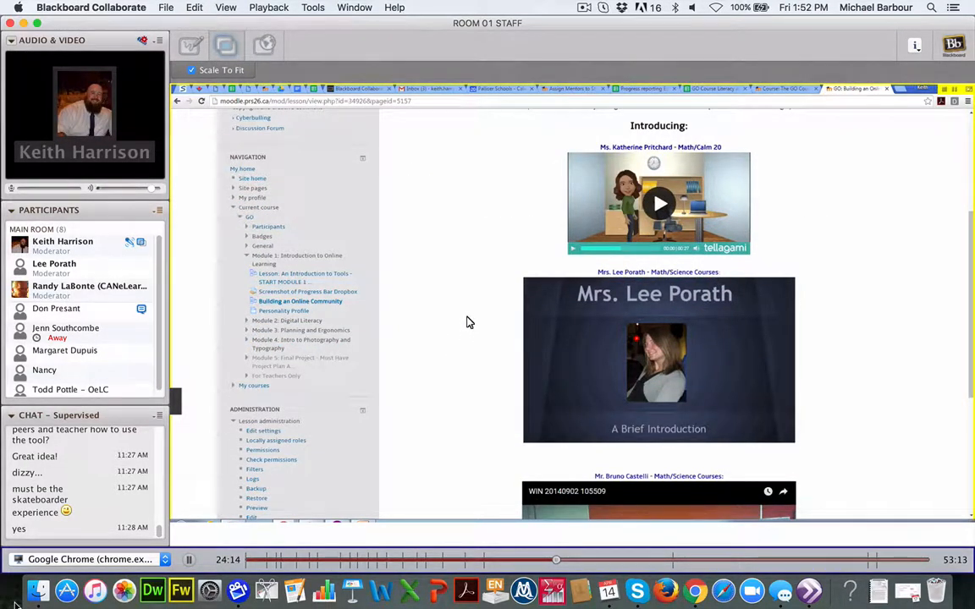
pyautogui.moveTo(462, 294)
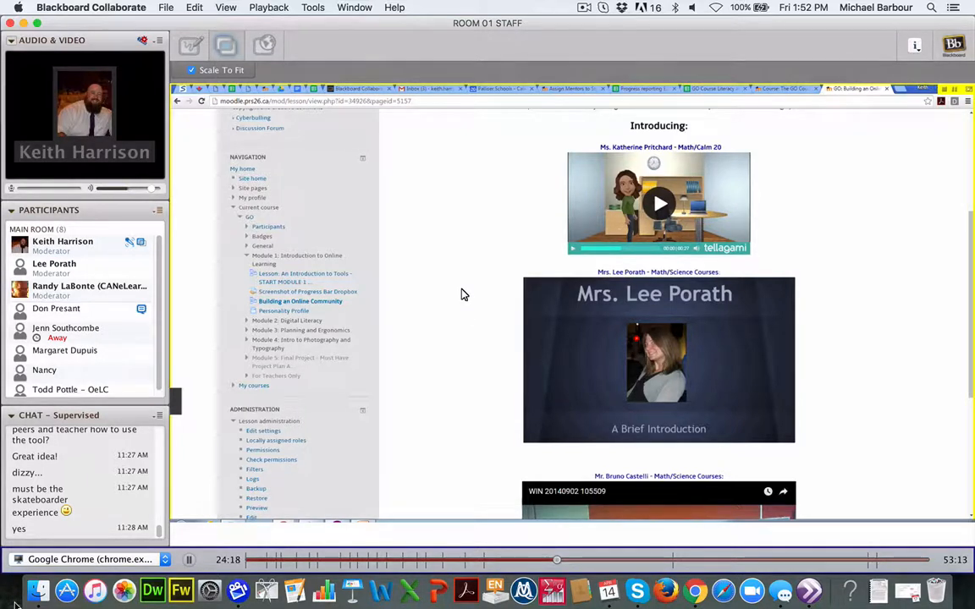
# - Scroll through the lesson to the Getting To Know Your Teachers p.2 videos
pyautogui.scroll(-3)
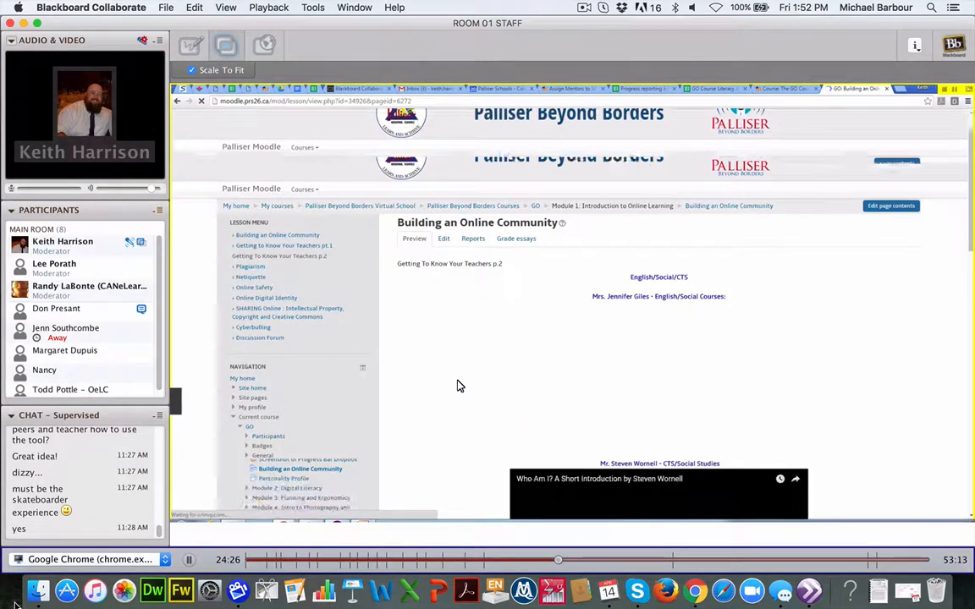
pyautogui.scroll(-3)
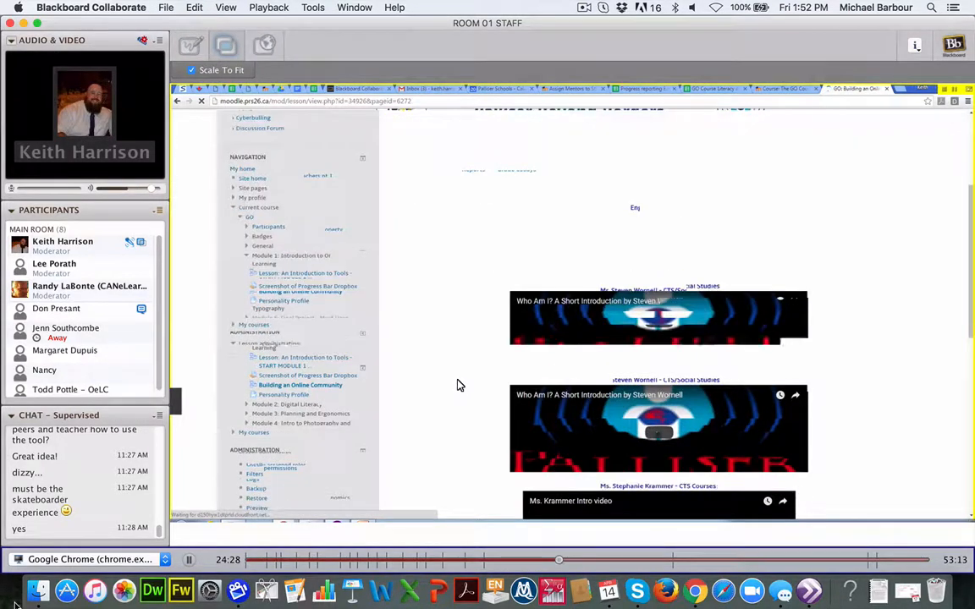
pyautogui.scroll(-3)
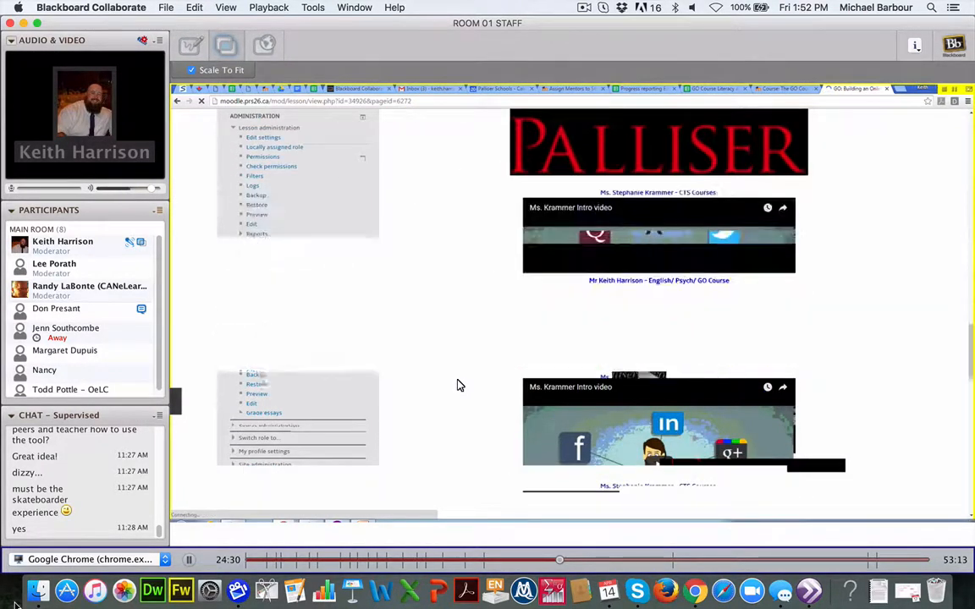
pyautogui.scroll(-3)
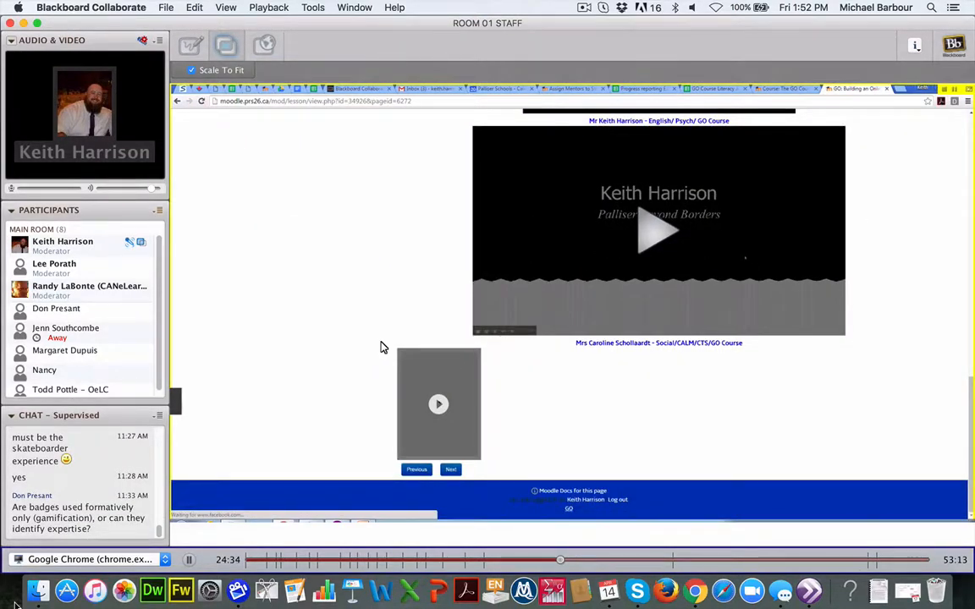
pyautogui.moveTo(390, 350)
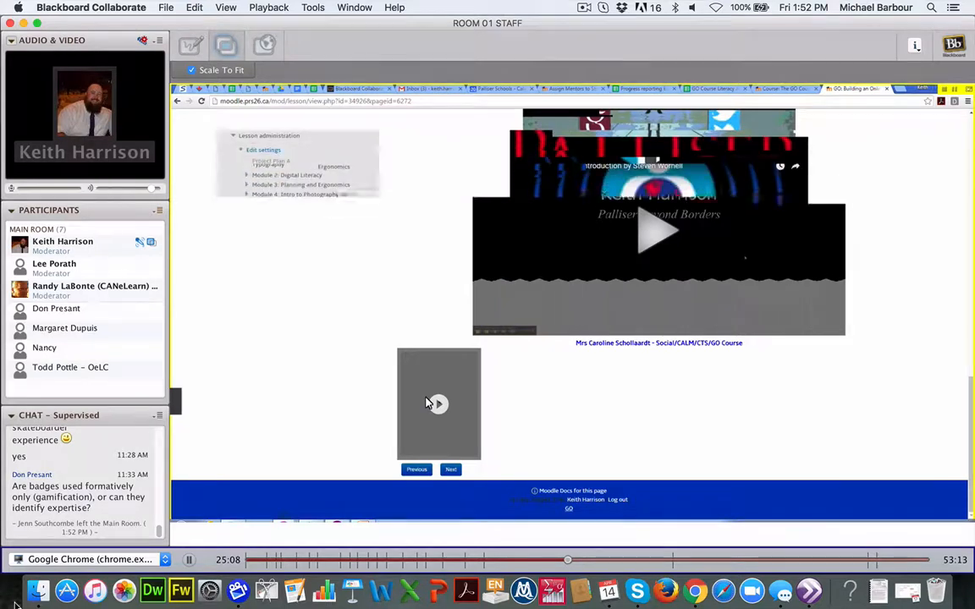
pyautogui.scroll(-3)
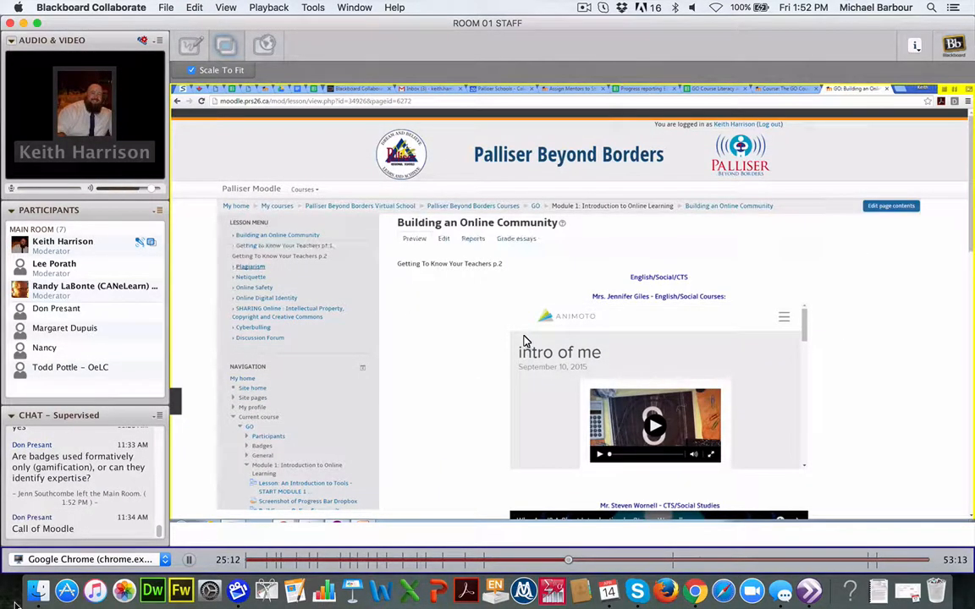
# - Open the Plagiarism page, scroll down to the WriteCheck quiz, then scroll back up
pyautogui.click(250, 266)
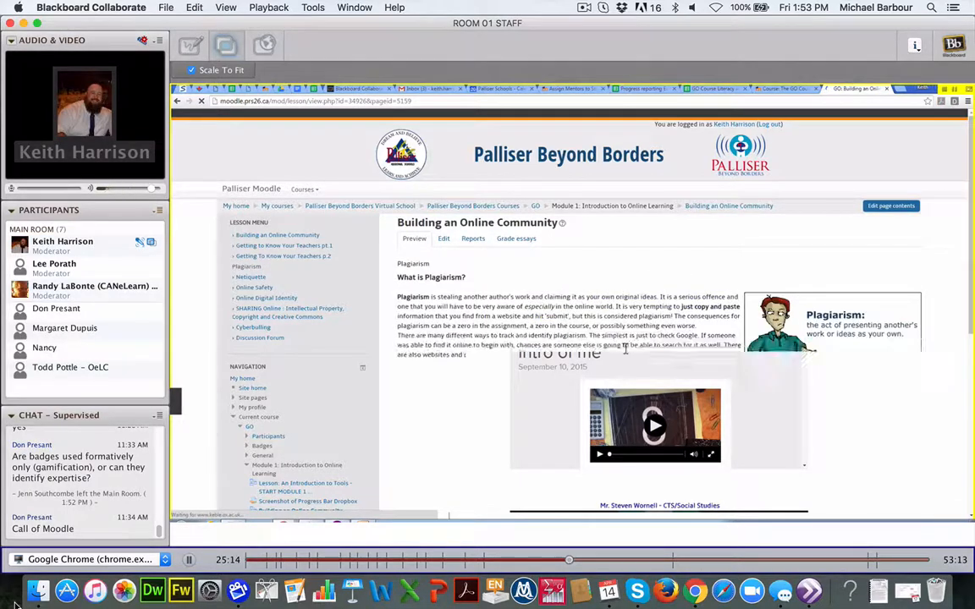
pyautogui.scroll(-3)
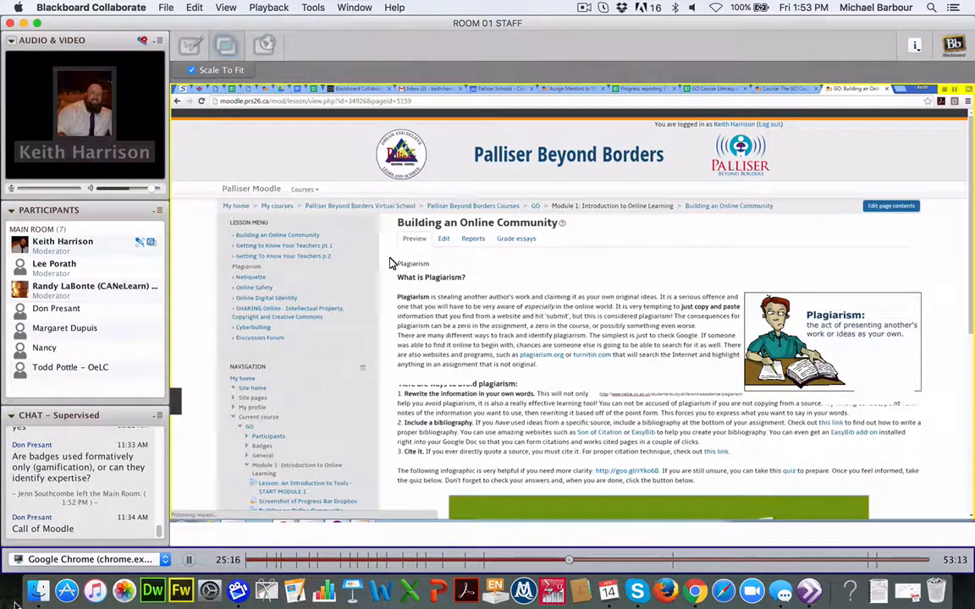
pyautogui.scroll(-3)
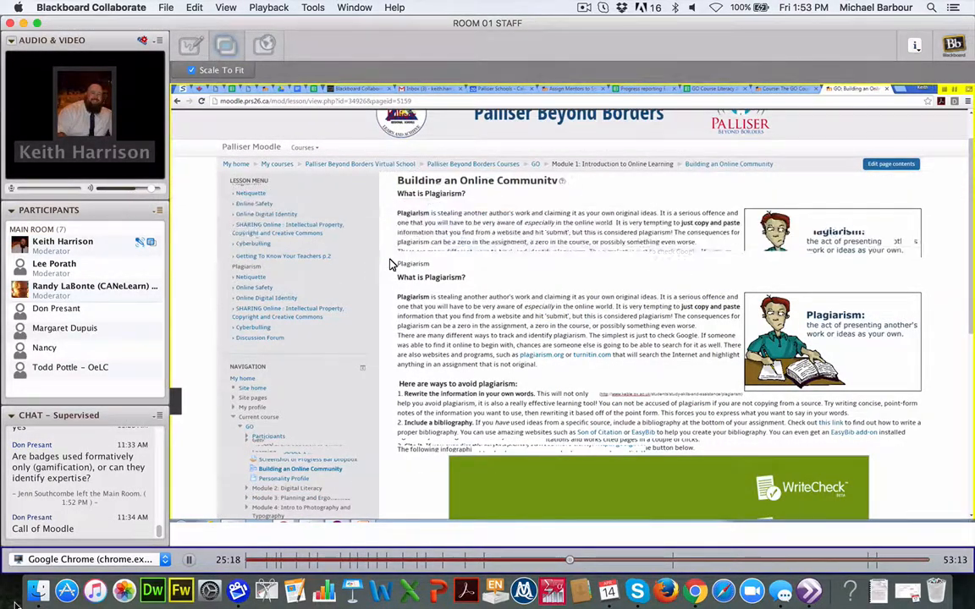
pyautogui.scroll(-3)
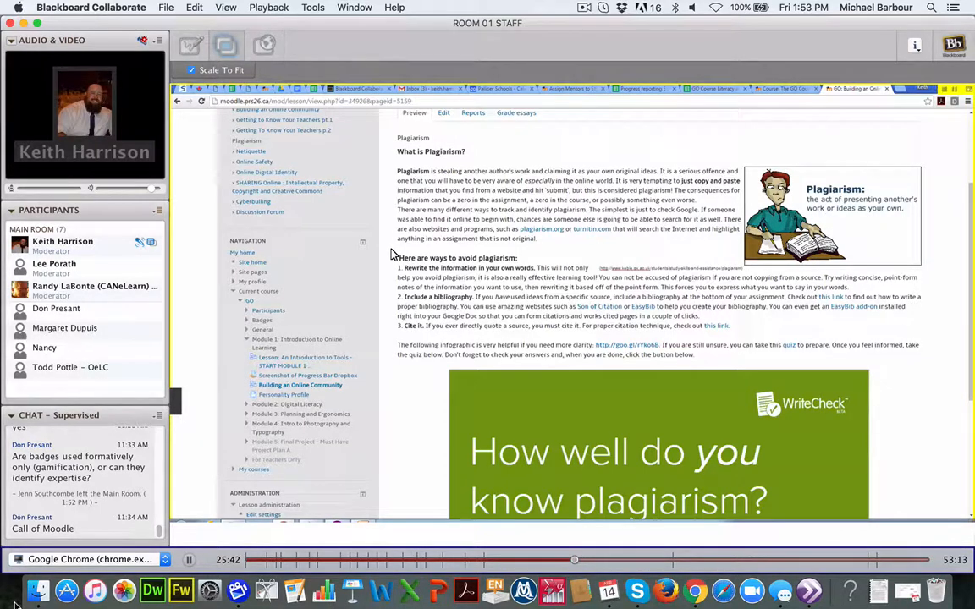
pyautogui.scroll(-3)
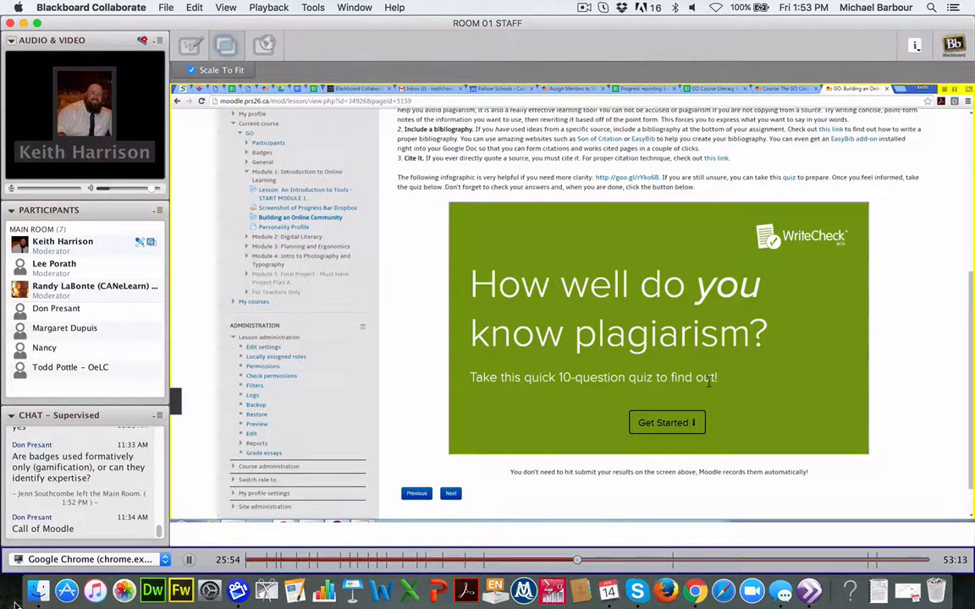
pyautogui.moveTo(551, 363)
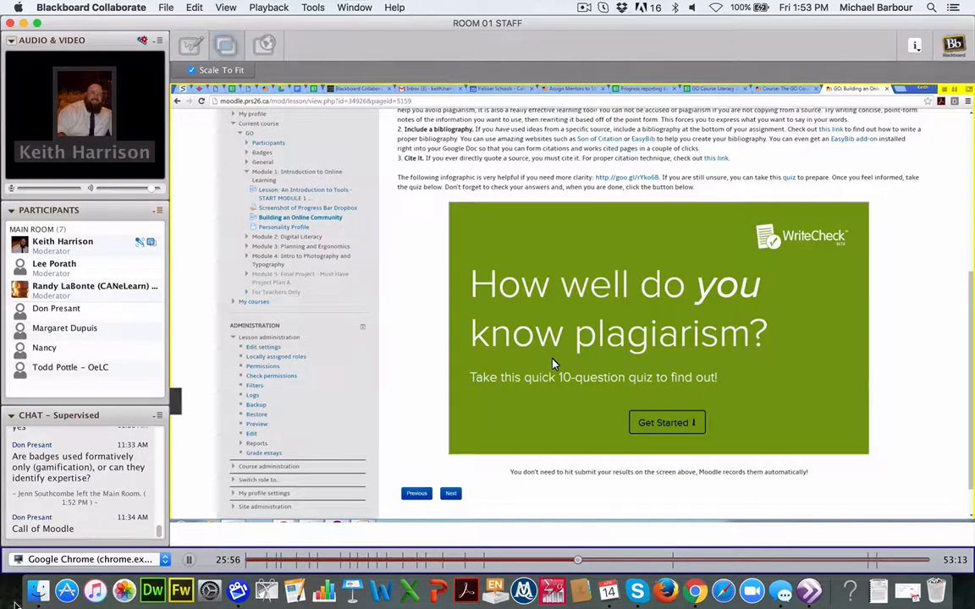
pyautogui.moveTo(427, 334)
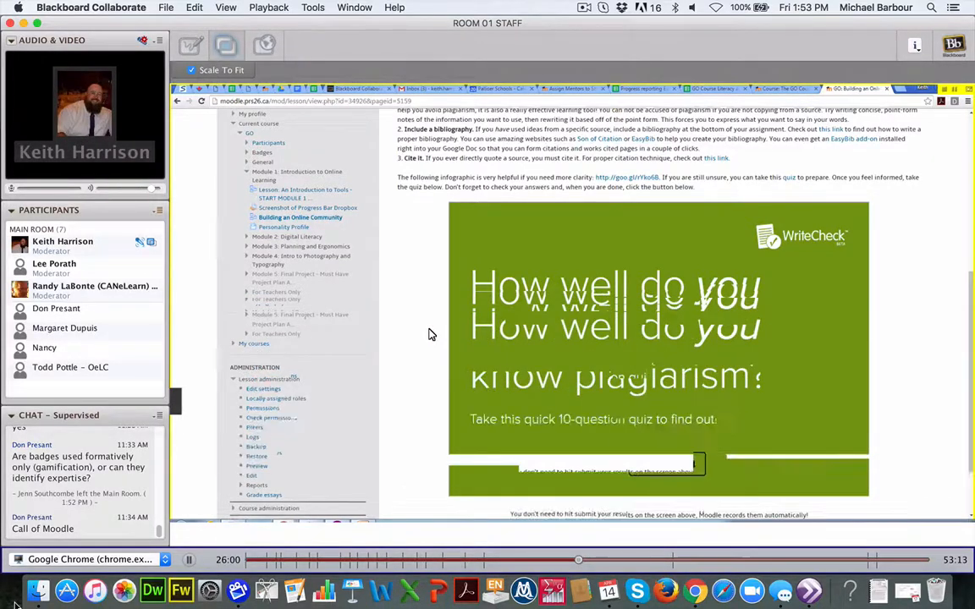
pyautogui.scroll(3)
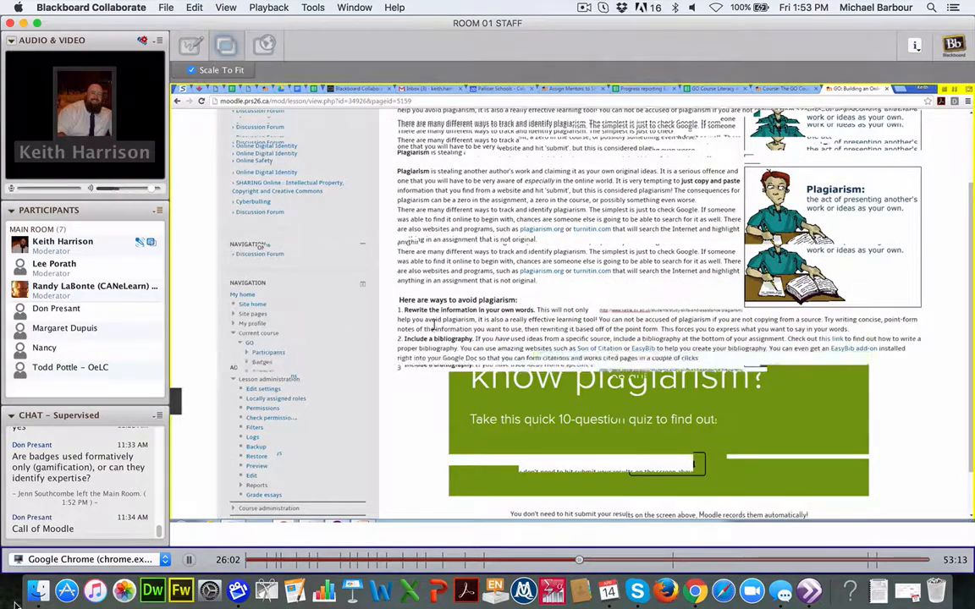
pyautogui.scroll(3)
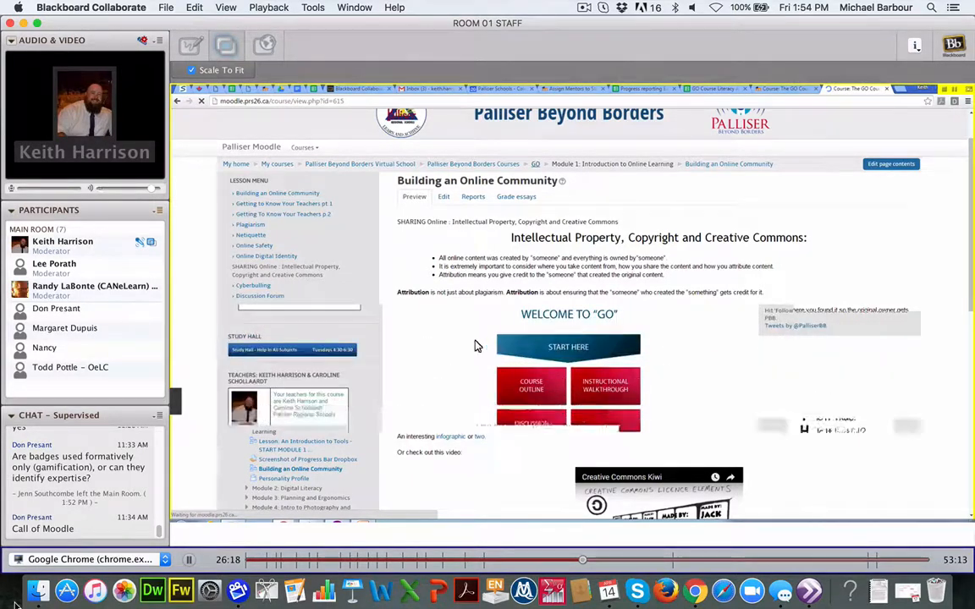
# - Expand Module 2: Digital Literacy to show Learning Online and the Digital Literacy Quiz
pyautogui.scroll(3)
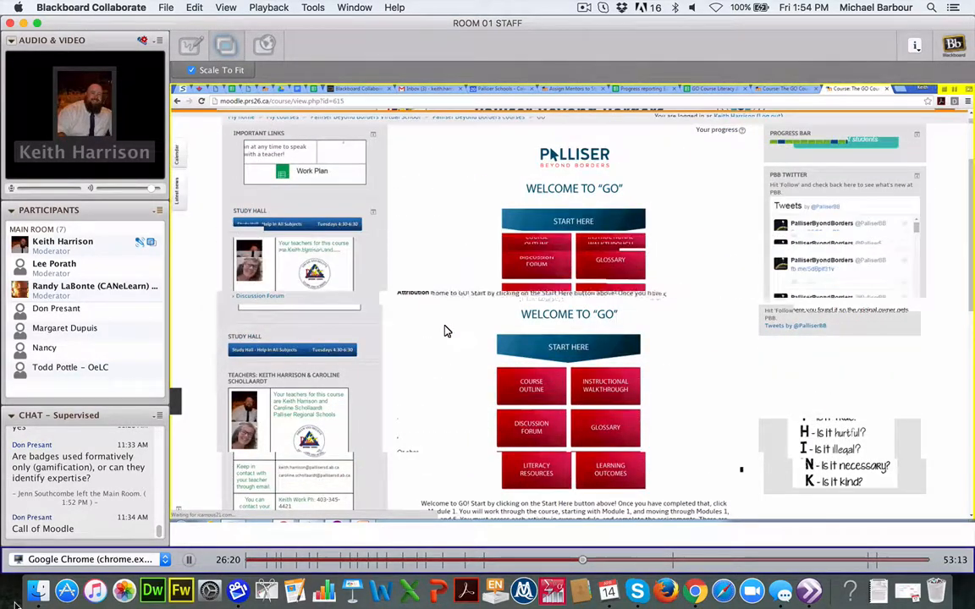
pyautogui.scroll(-3)
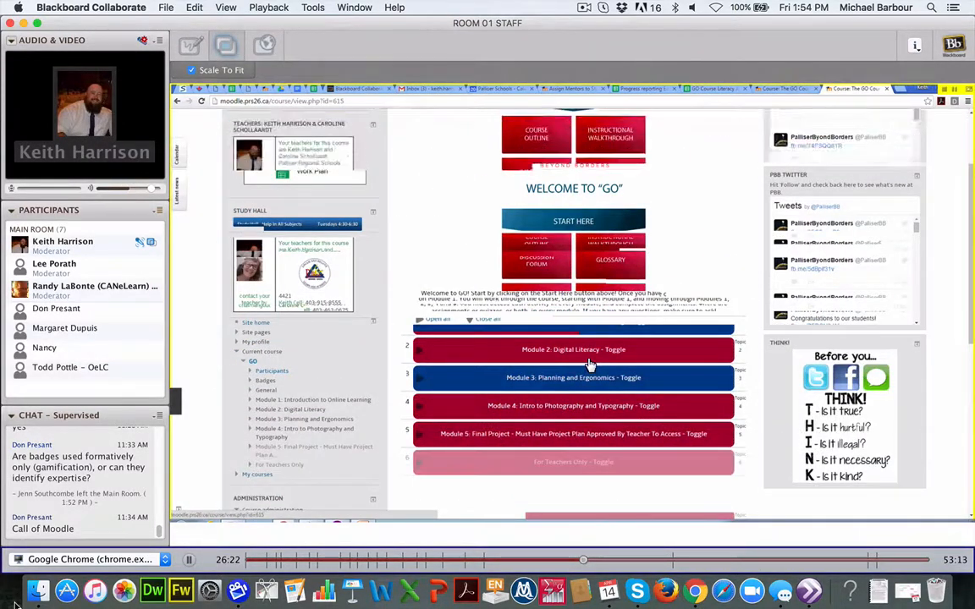
pyautogui.click(573, 349)
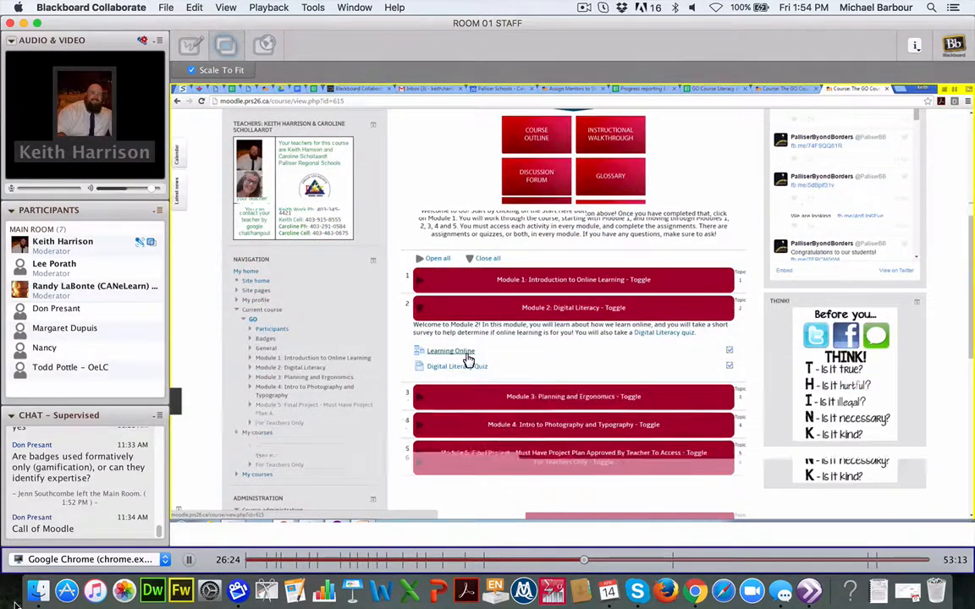
pyautogui.scroll(-3)
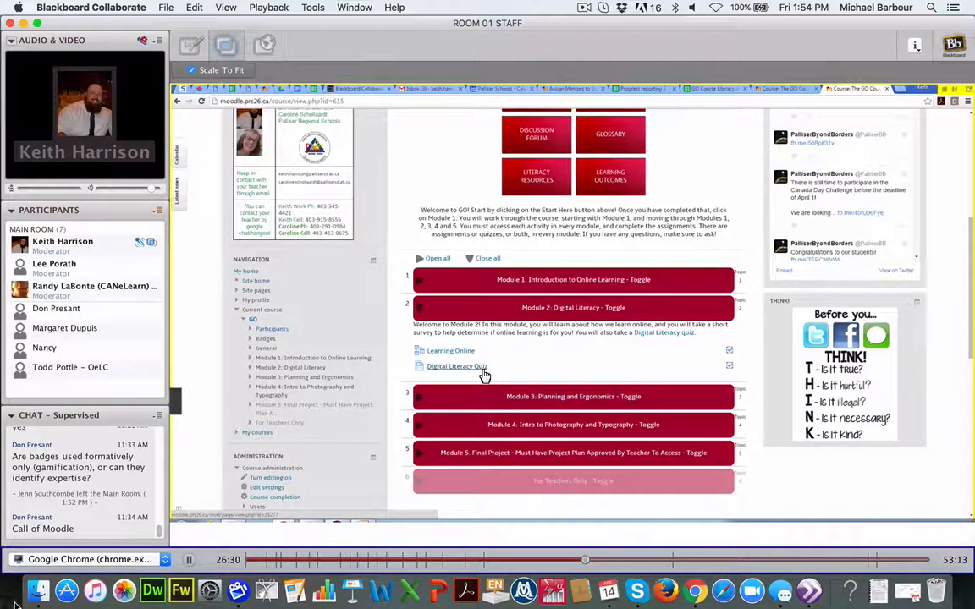
# - Open the Digital Literacy Quiz page and scroll past the article to the quiz form
pyautogui.click(457, 366)
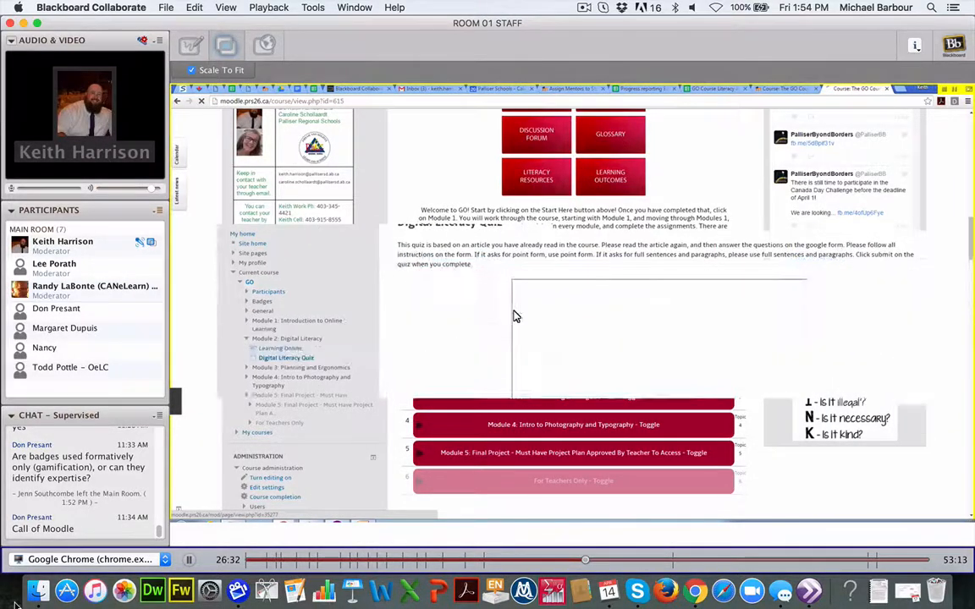
pyautogui.click(286, 357)
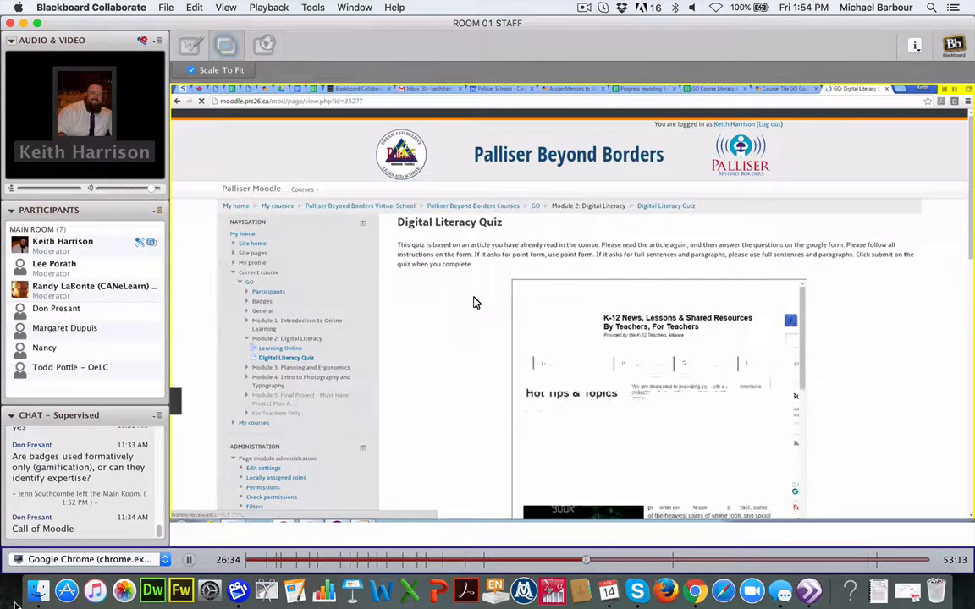
pyautogui.scroll(-3)
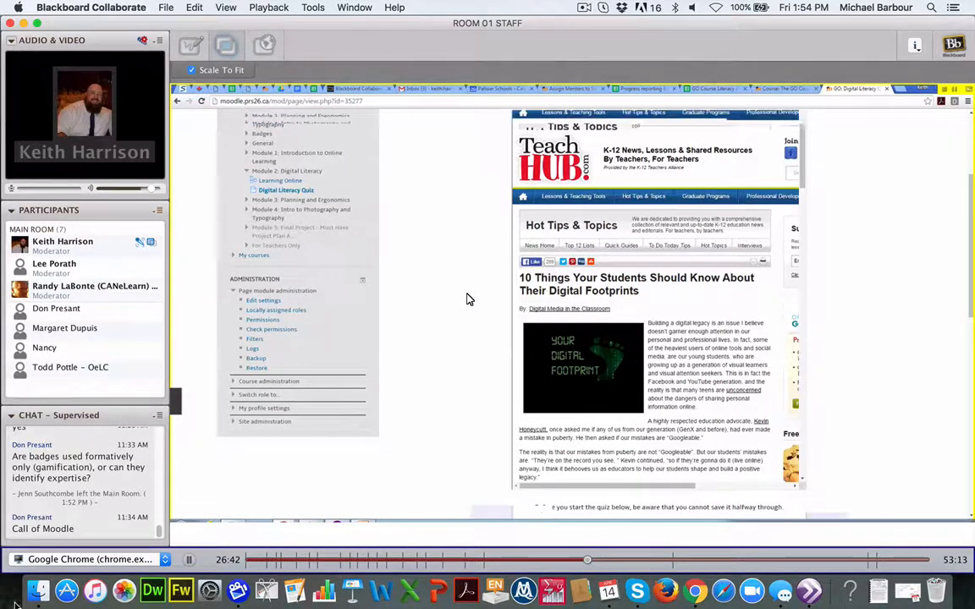
pyautogui.scroll(-3)
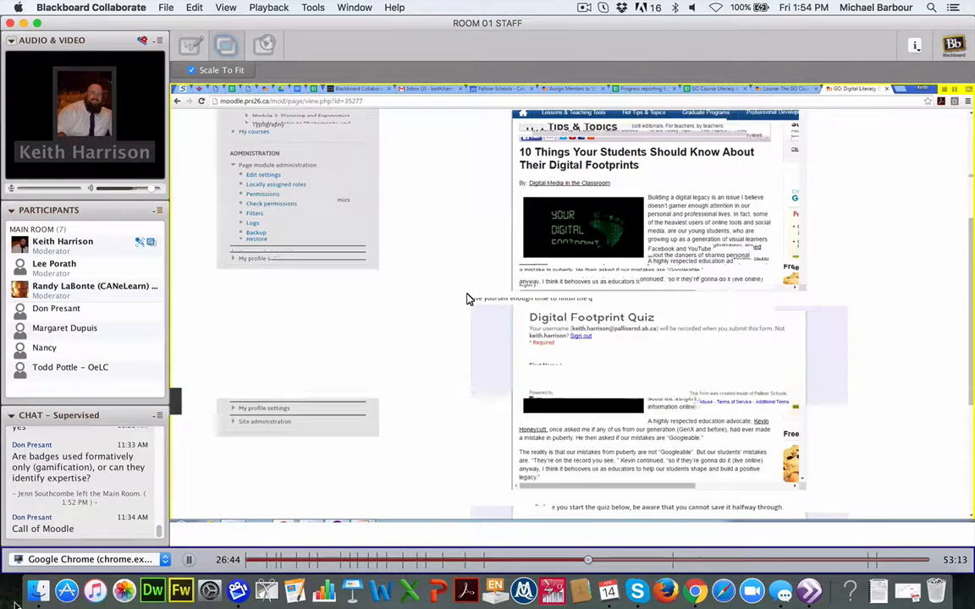
pyautogui.scroll(-3)
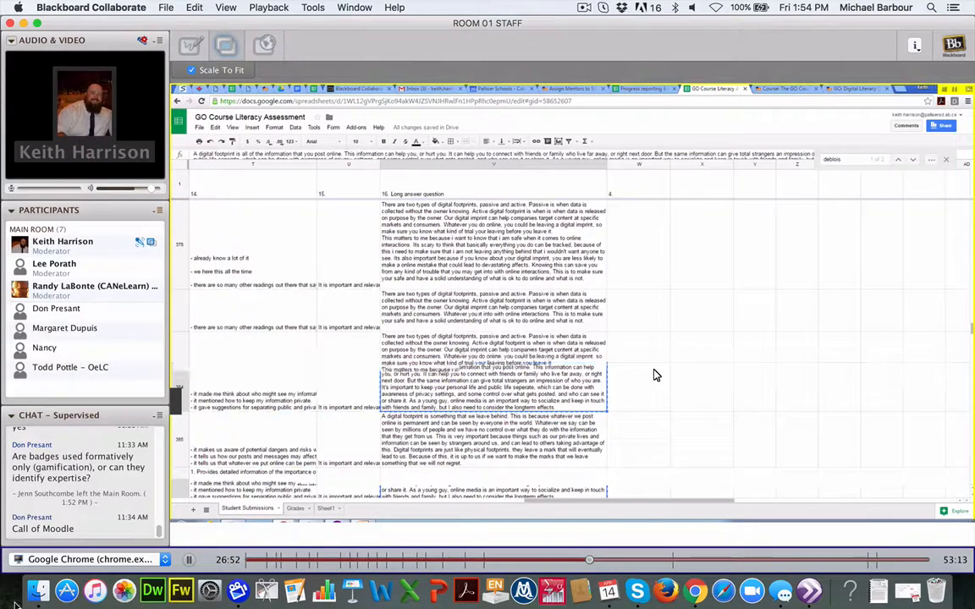
# - Scroll through the long answer column of the GO Course Literacy Assessment Student Submissions sheet
pyautogui.scroll(3)
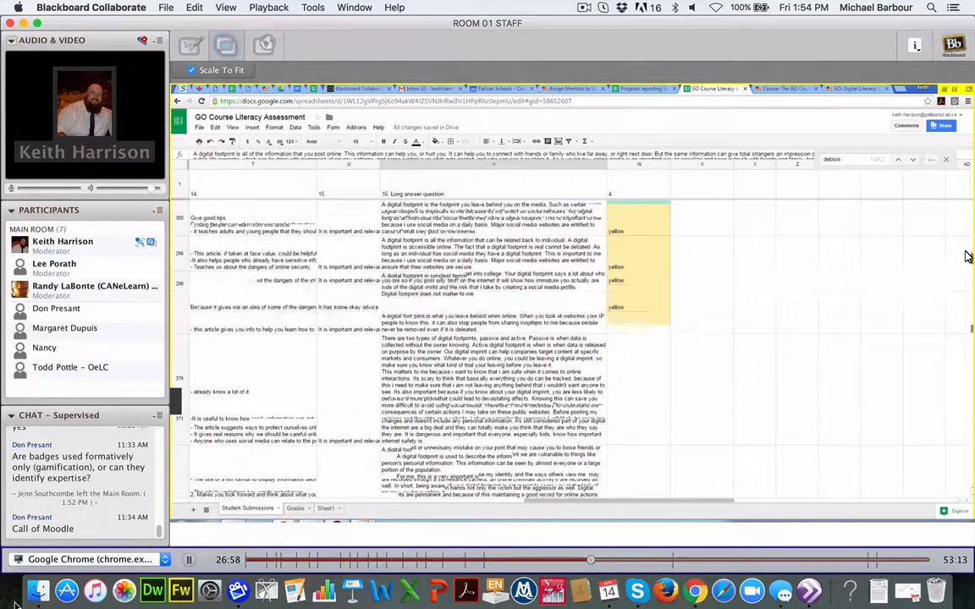
pyautogui.scroll(-3)
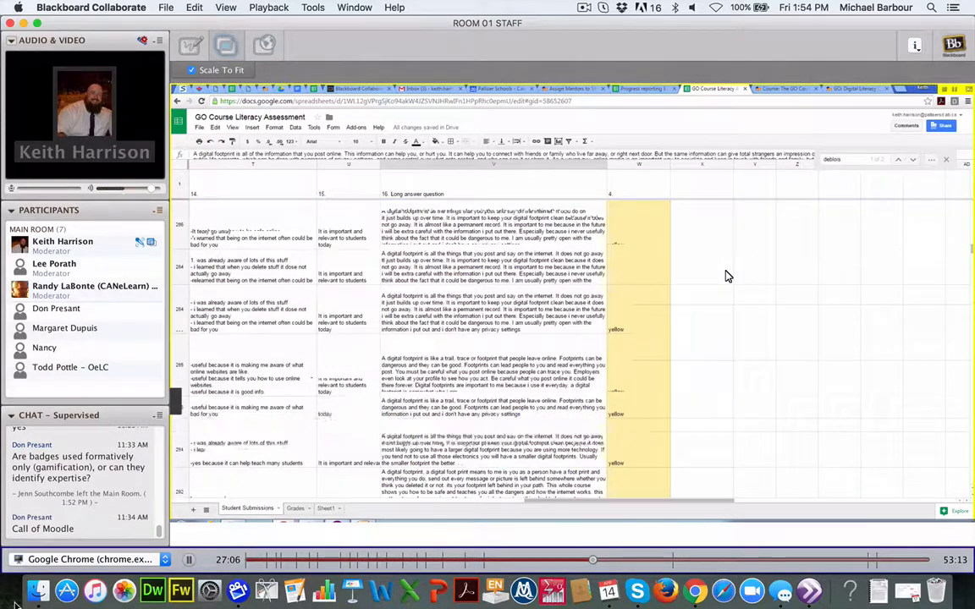
pyautogui.scroll(3)
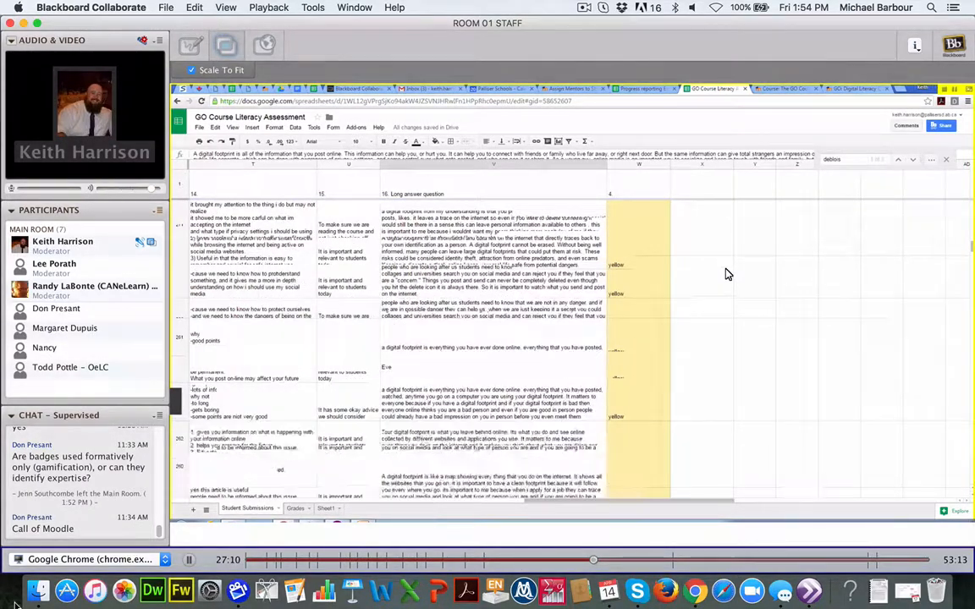
pyautogui.scroll(-3)
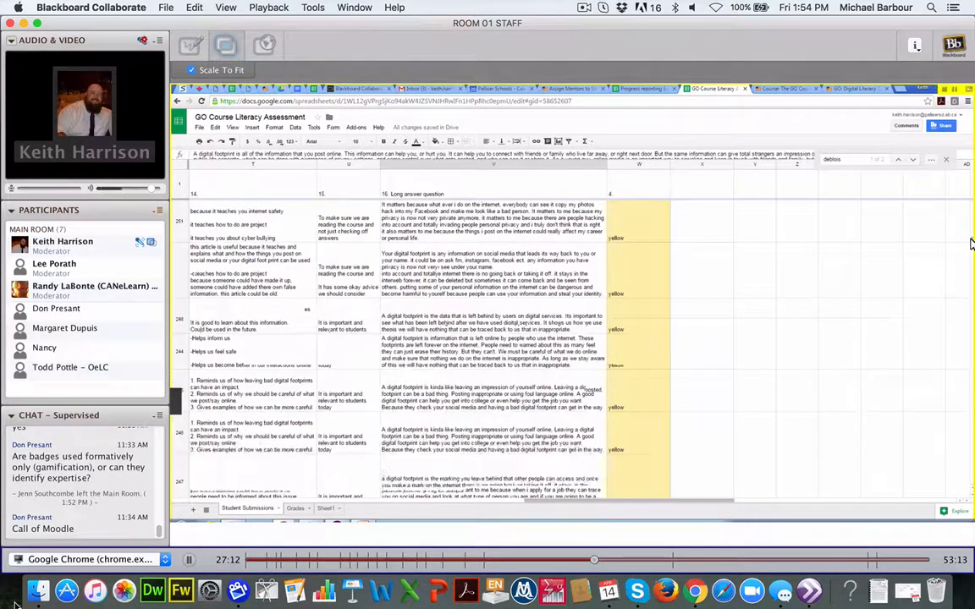
pyautogui.scroll(-3)
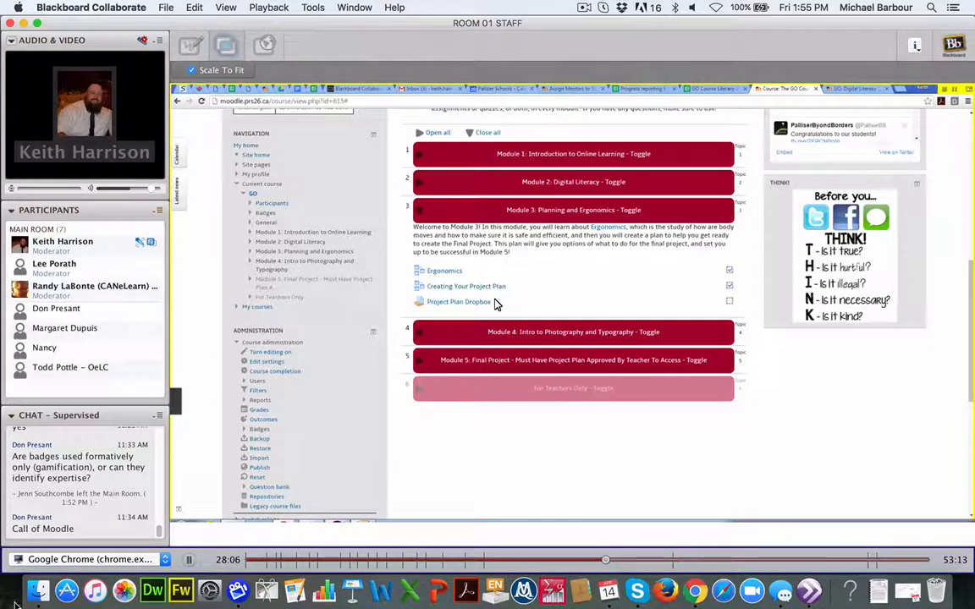
pyautogui.moveTo(526, 323)
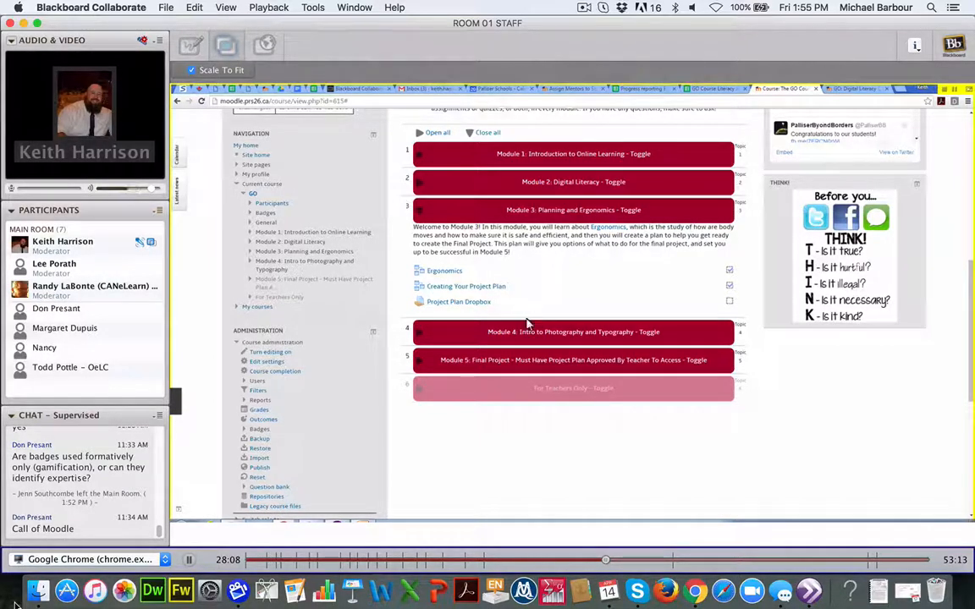
# - Expand Module 5: Final Project to list Student Exemplars and Final Project items
pyautogui.click(573, 360)
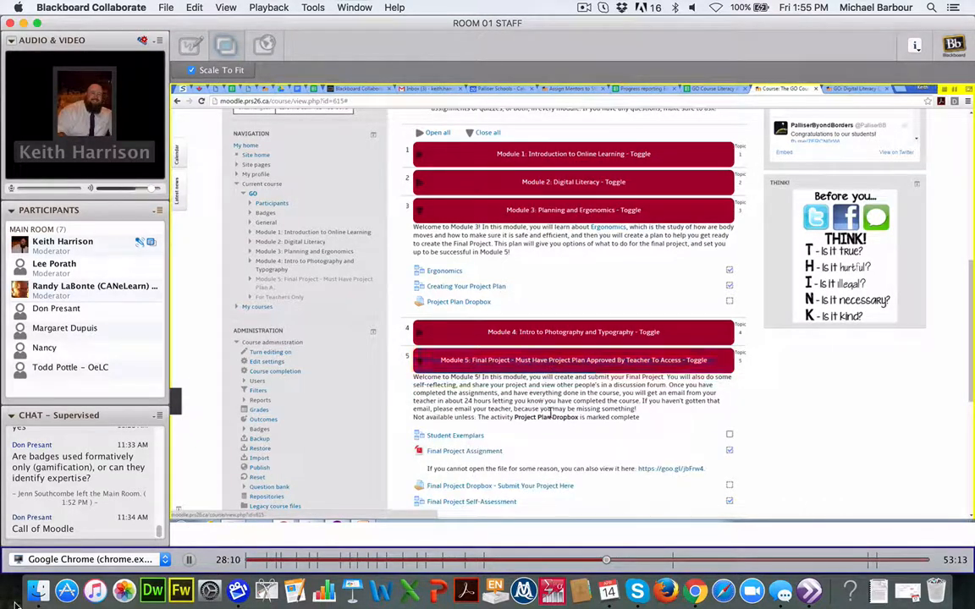
pyautogui.moveTo(768, 408)
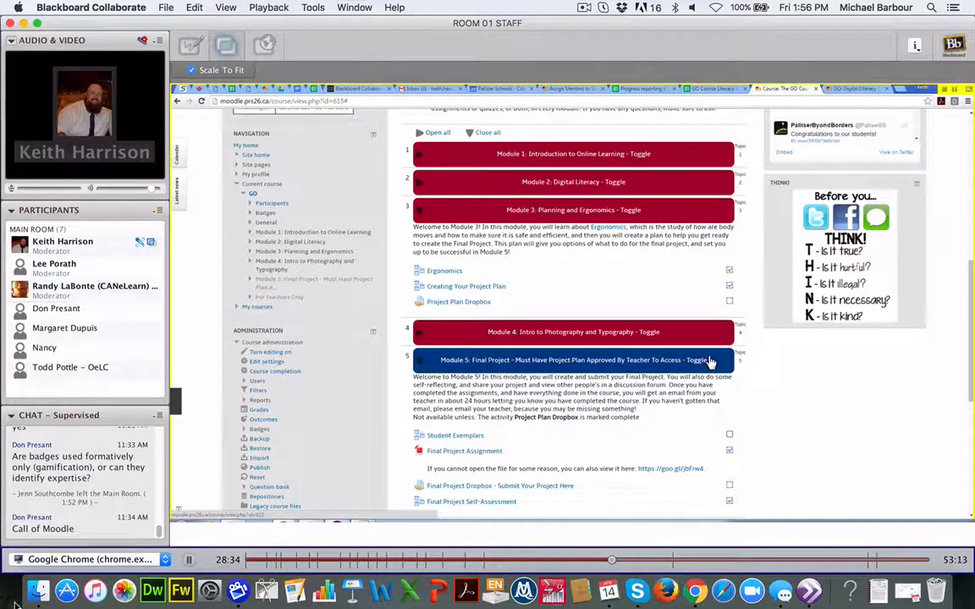
# - Expand Module 4 with Design and Typography and its quiz, then scroll down the course page
pyautogui.click(573, 332)
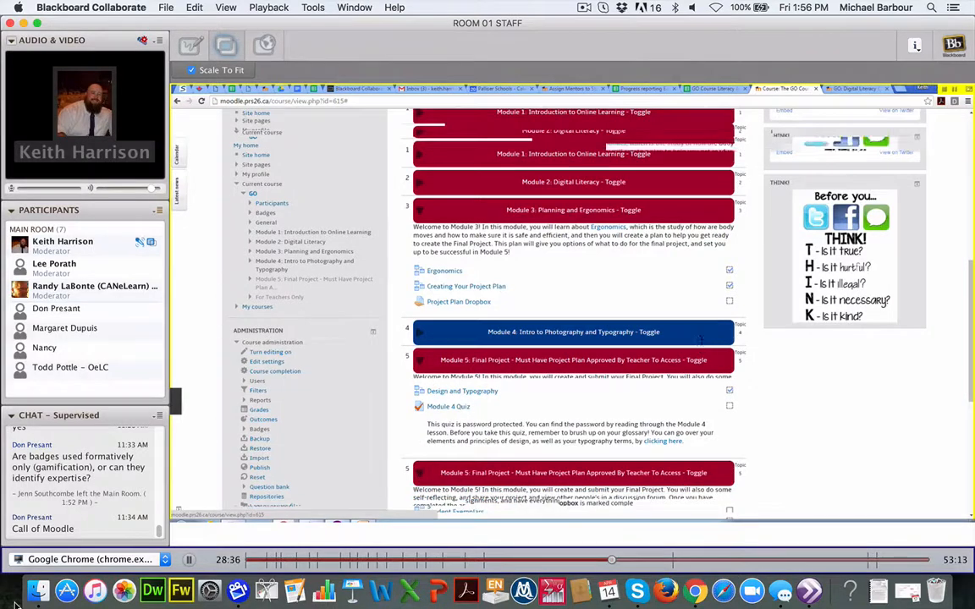
pyautogui.scroll(-3)
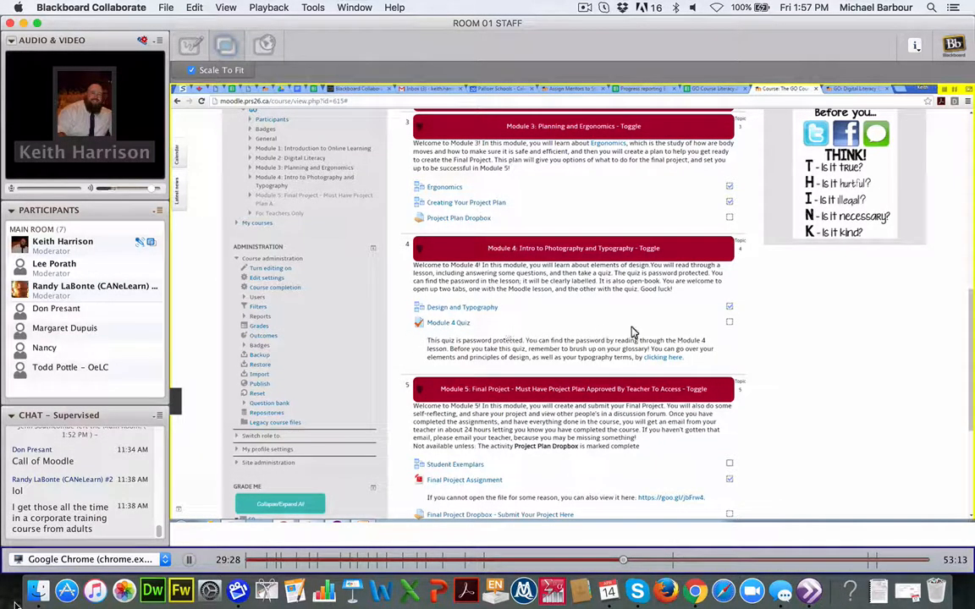
pyautogui.moveTo(664, 329)
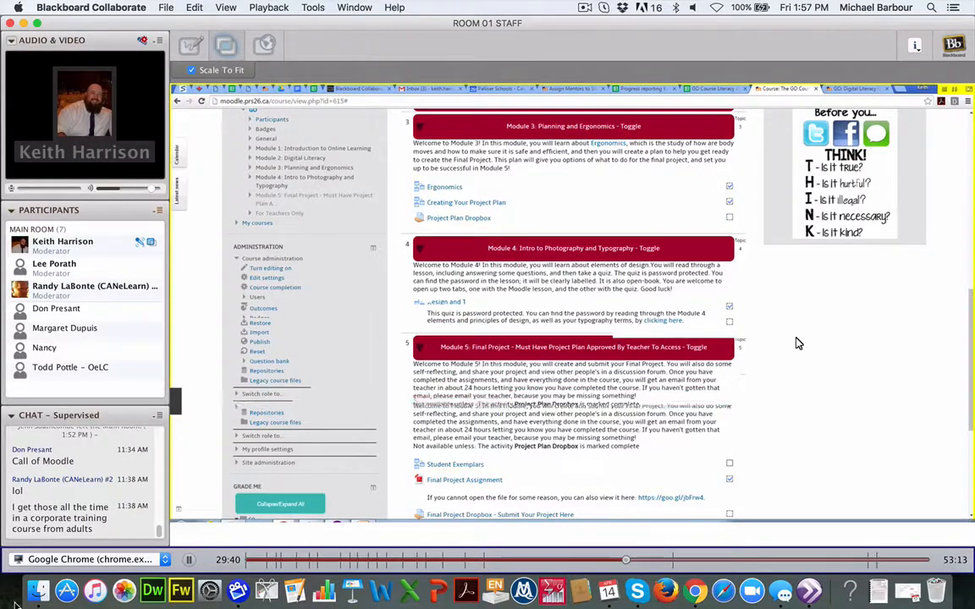
pyautogui.scroll(-3)
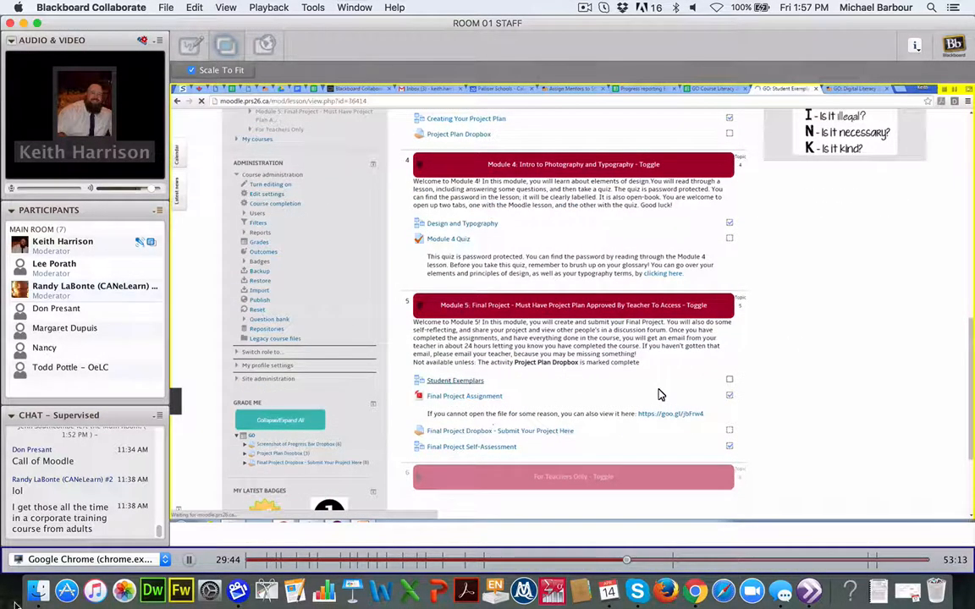
# - Open Student Exemplars and scroll through Exemplar One, the Digital Communications blog
pyautogui.click(455, 380)
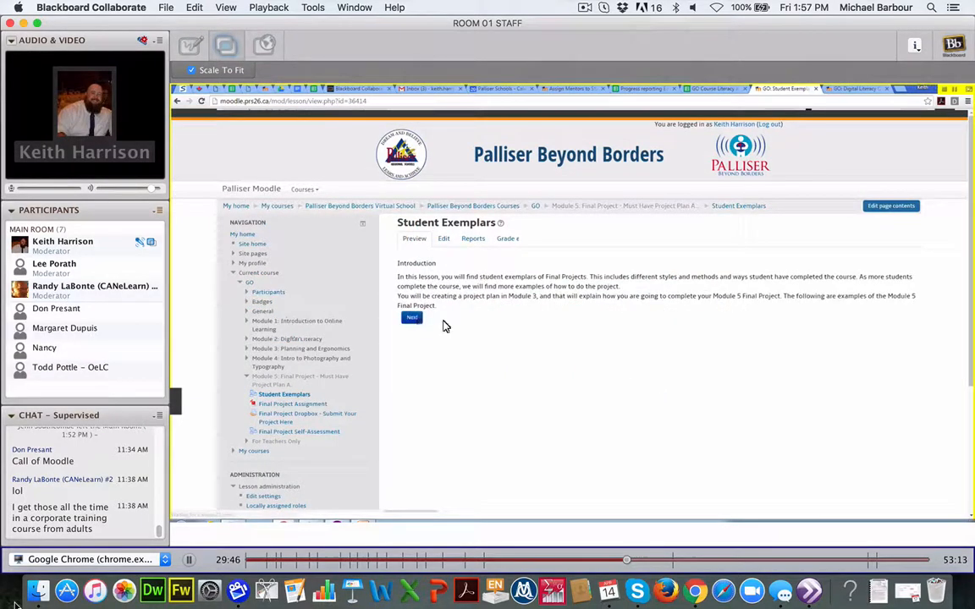
pyautogui.click(411, 318)
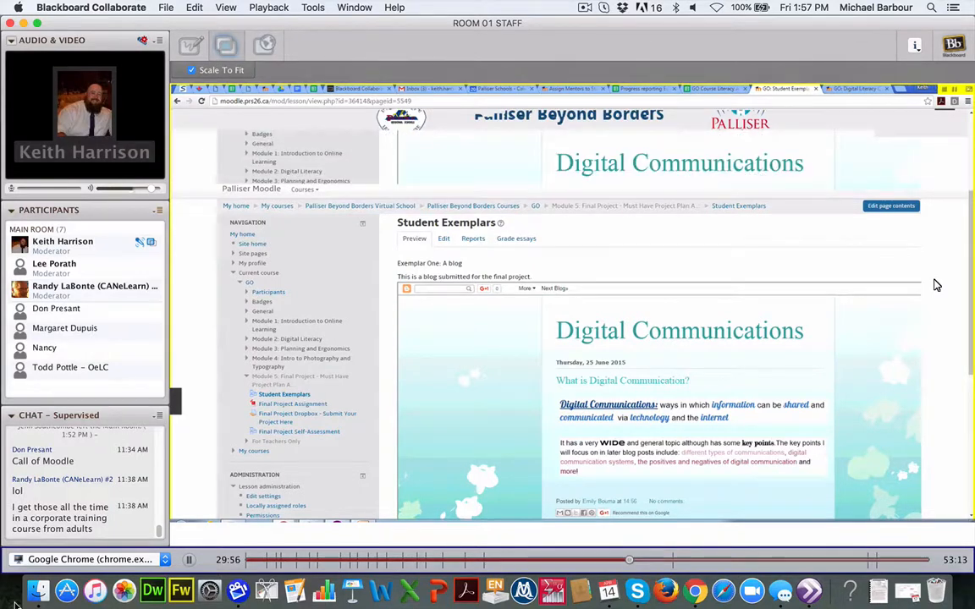
pyautogui.scroll(-3)
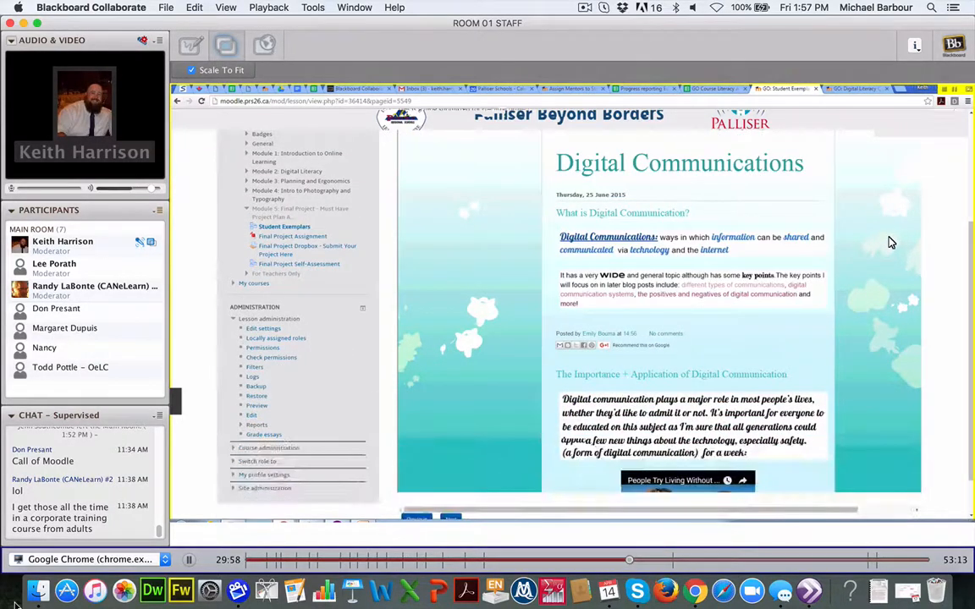
pyautogui.scroll(-3)
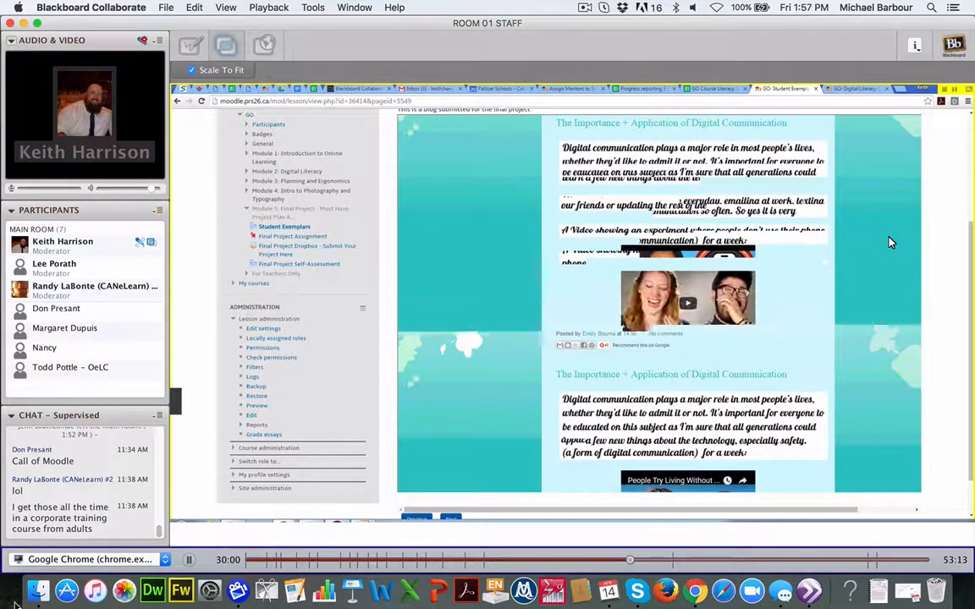
pyautogui.scroll(-3)
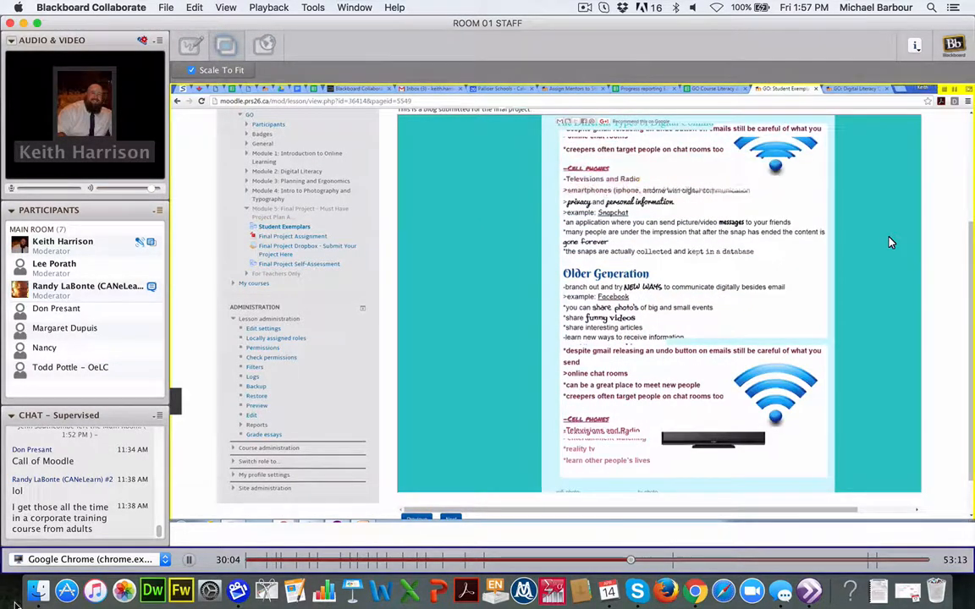
pyautogui.scroll(-3)
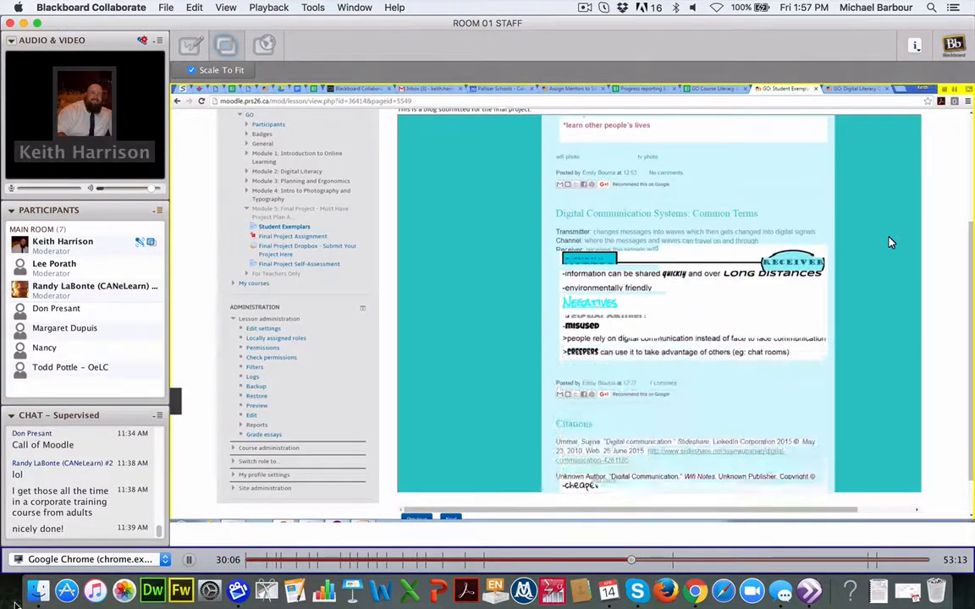
pyautogui.scroll(-3)
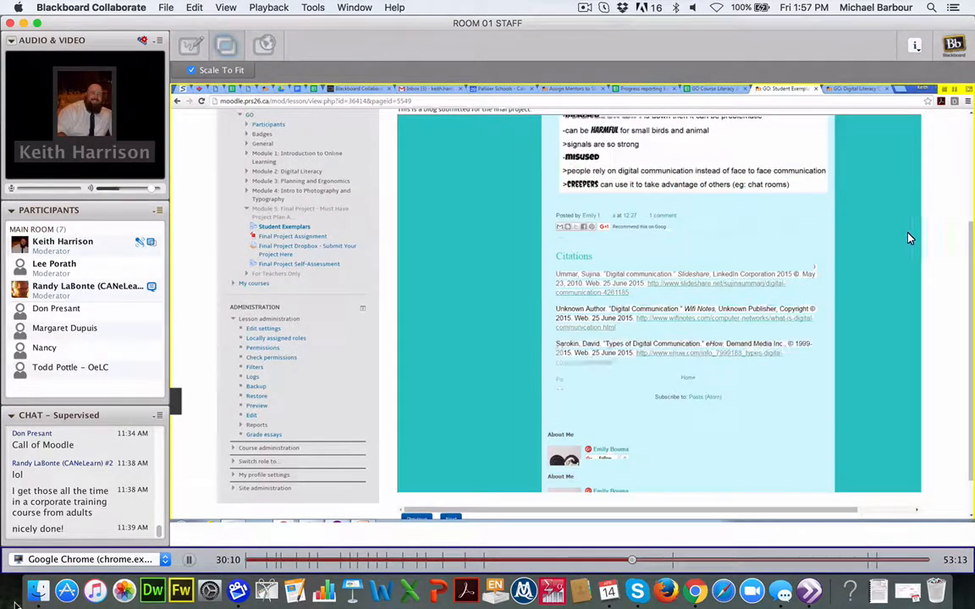
pyautogui.scroll(3)
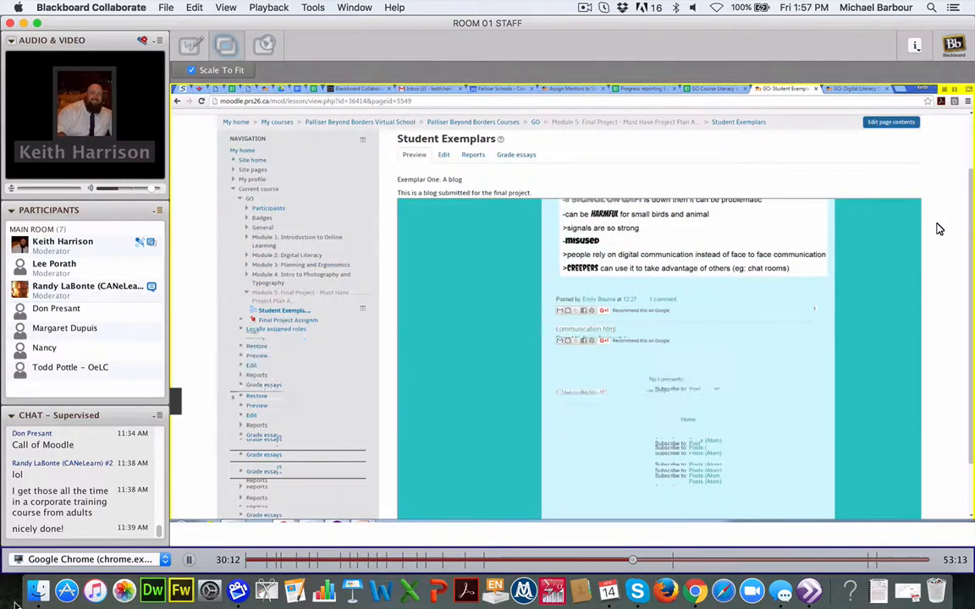
pyautogui.scroll(-3)
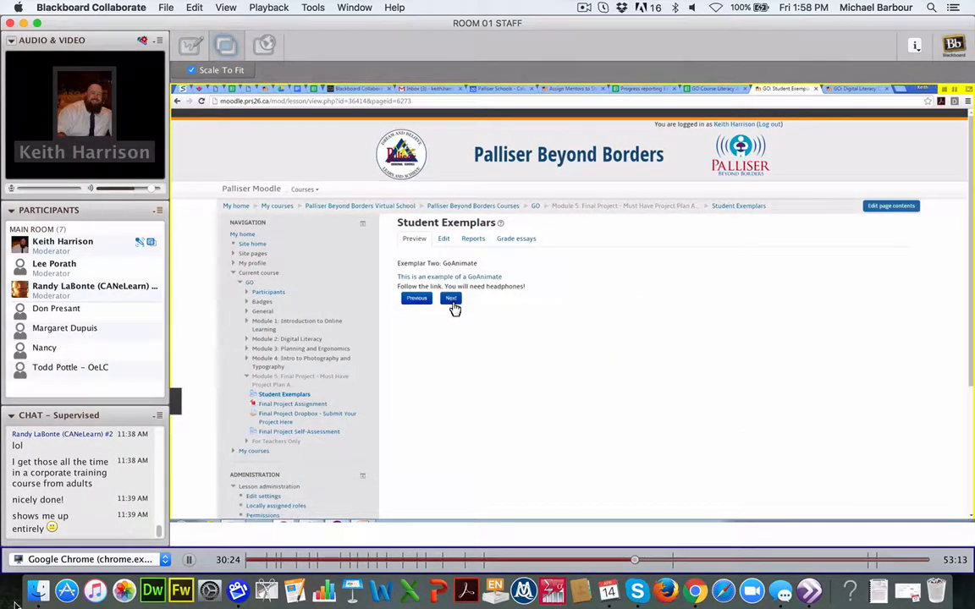
# - Advance to Exemplar Three and scroll its Weebly site to the Data Storage Devices video
pyautogui.click(451, 297)
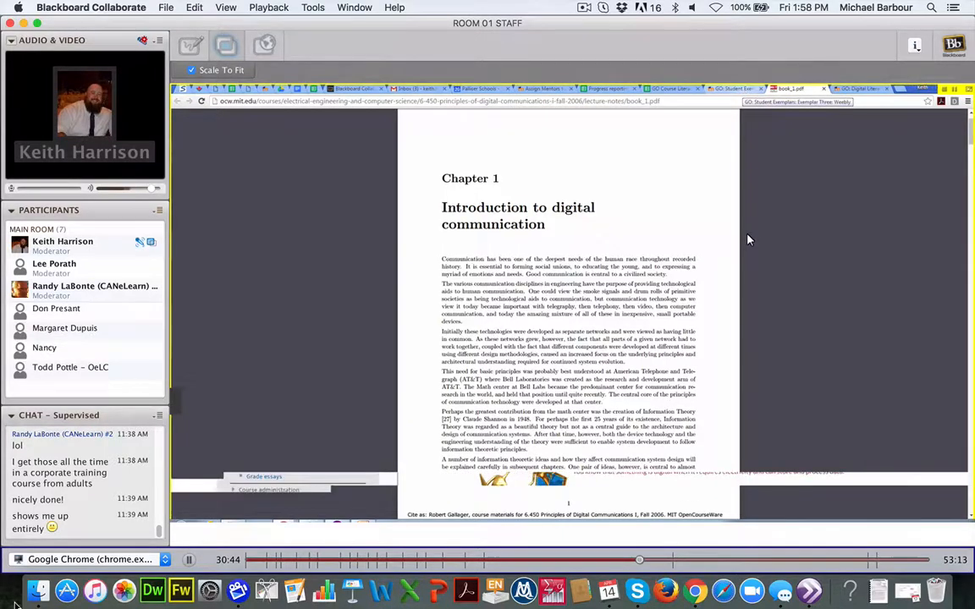
pyautogui.click(732, 88)
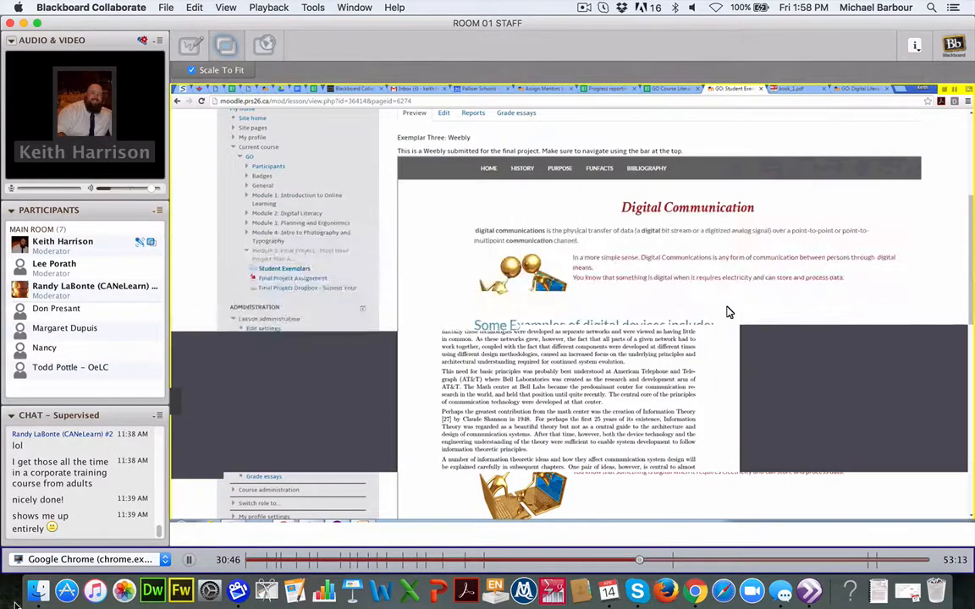
pyautogui.scroll(-3)
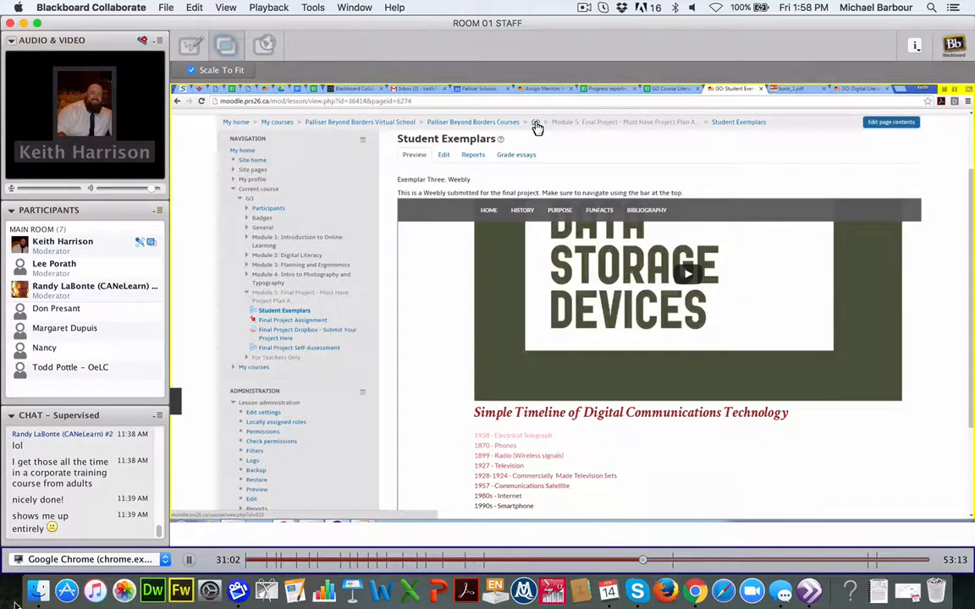
pyautogui.moveTo(536, 125)
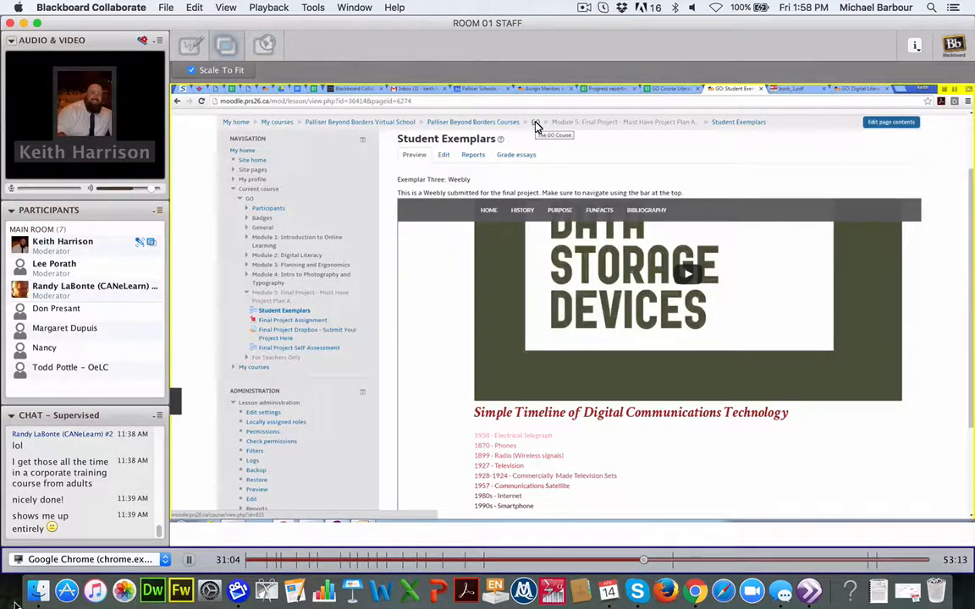
# - Return to the GO course and scroll the final project rubric to Must have flow and Rubric options
pyautogui.click(534, 122)
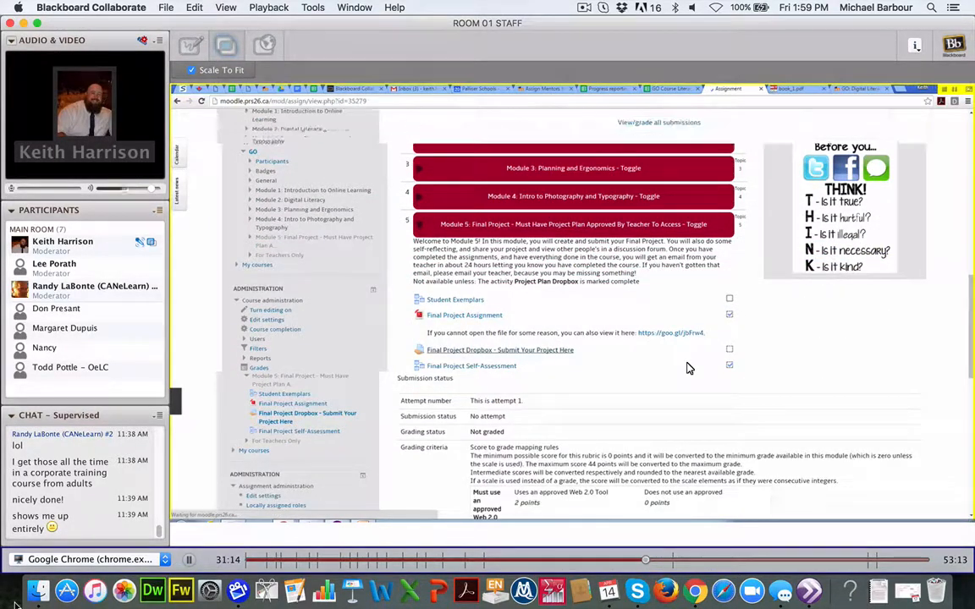
pyautogui.scroll(-3)
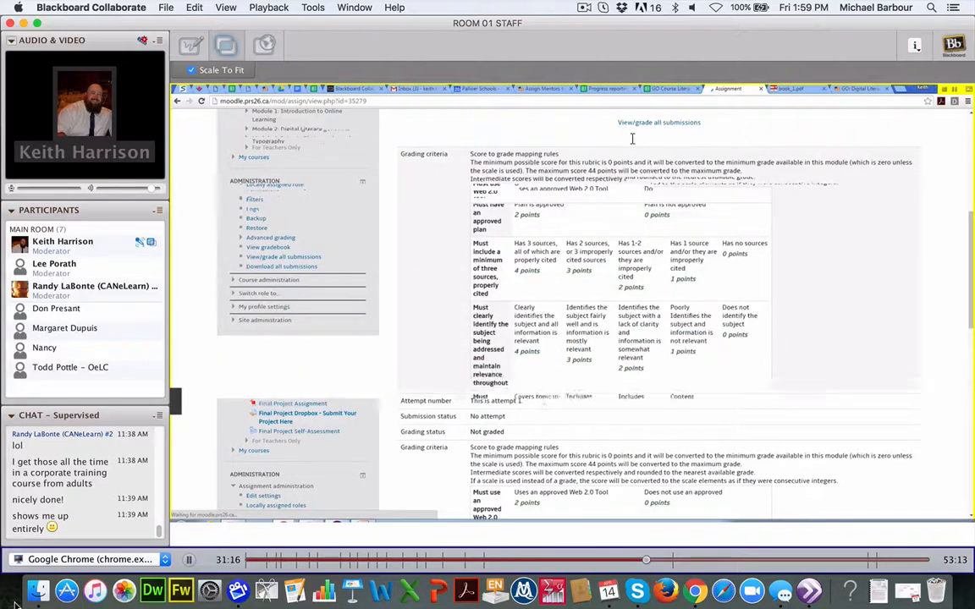
pyautogui.scroll(-3)
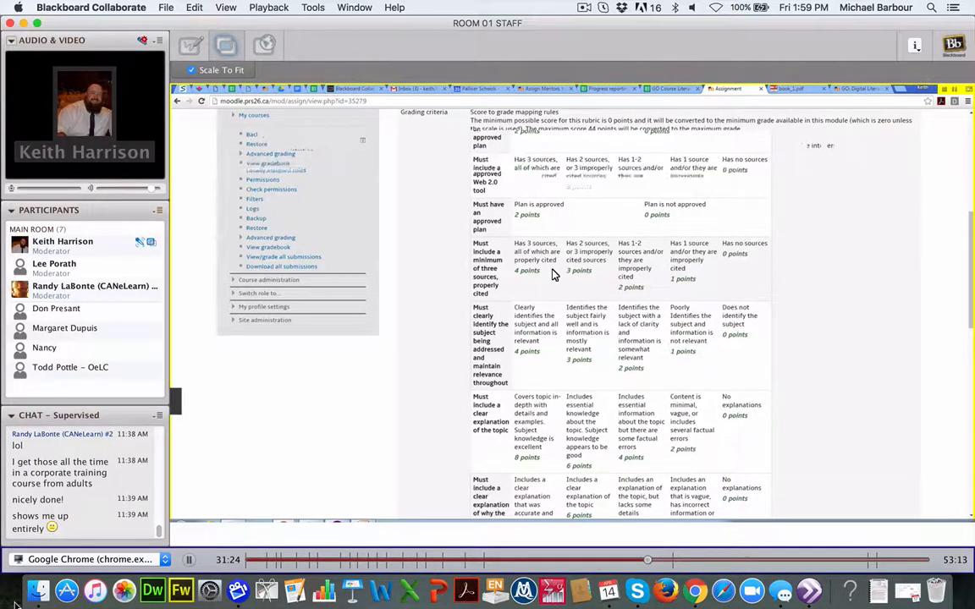
pyautogui.scroll(-3)
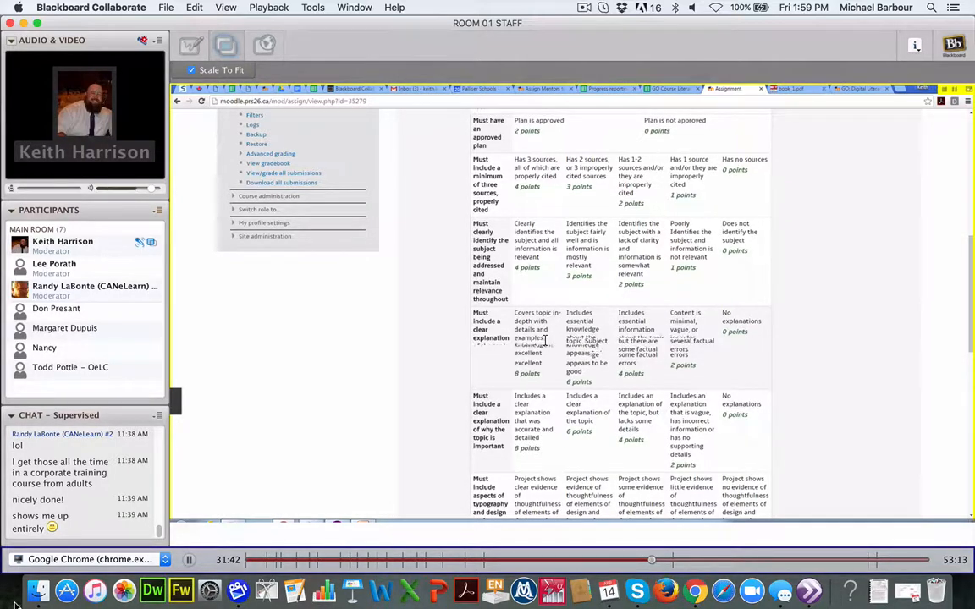
pyautogui.scroll(-3)
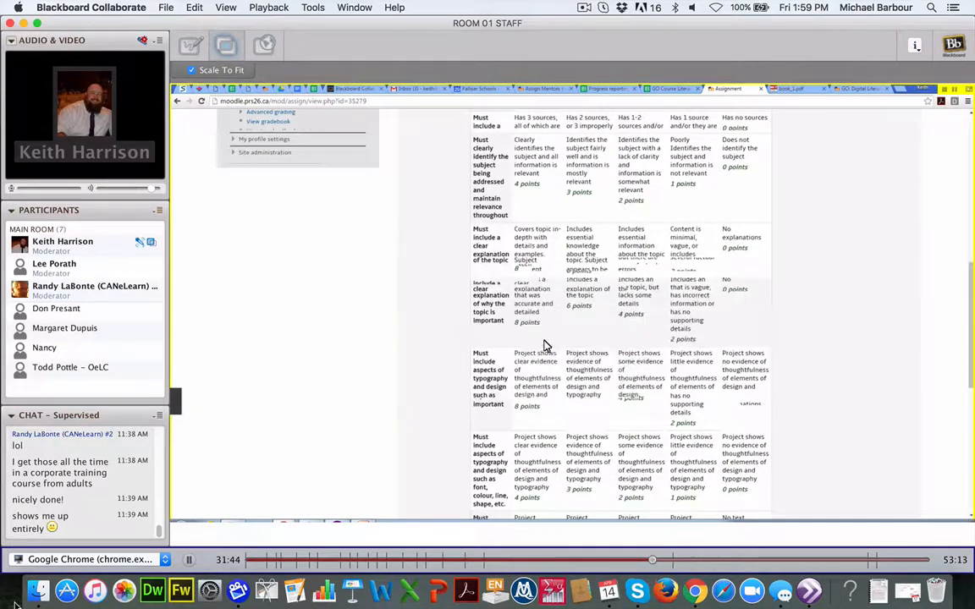
pyautogui.scroll(-3)
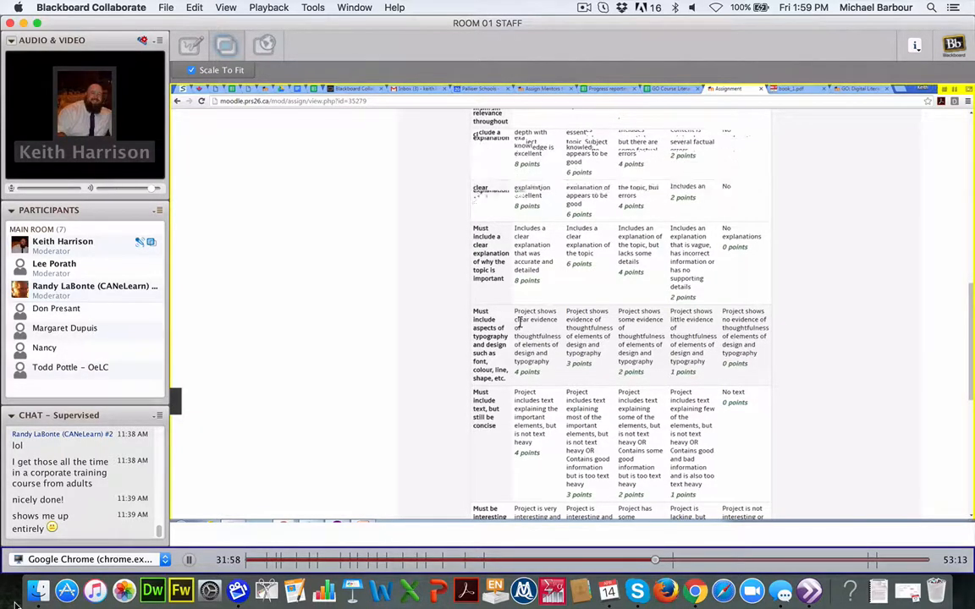
pyautogui.scroll(-3)
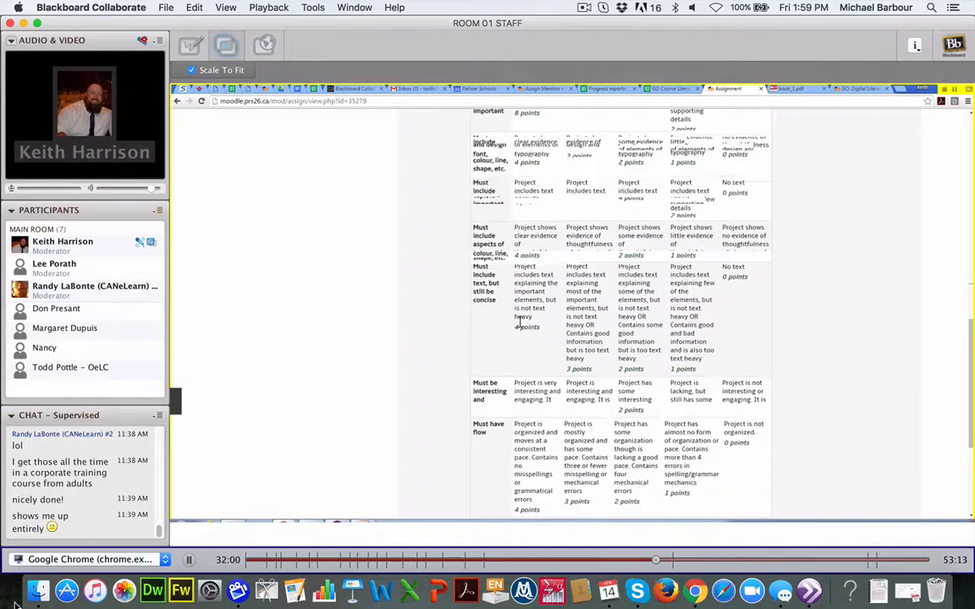
pyautogui.scroll(-3)
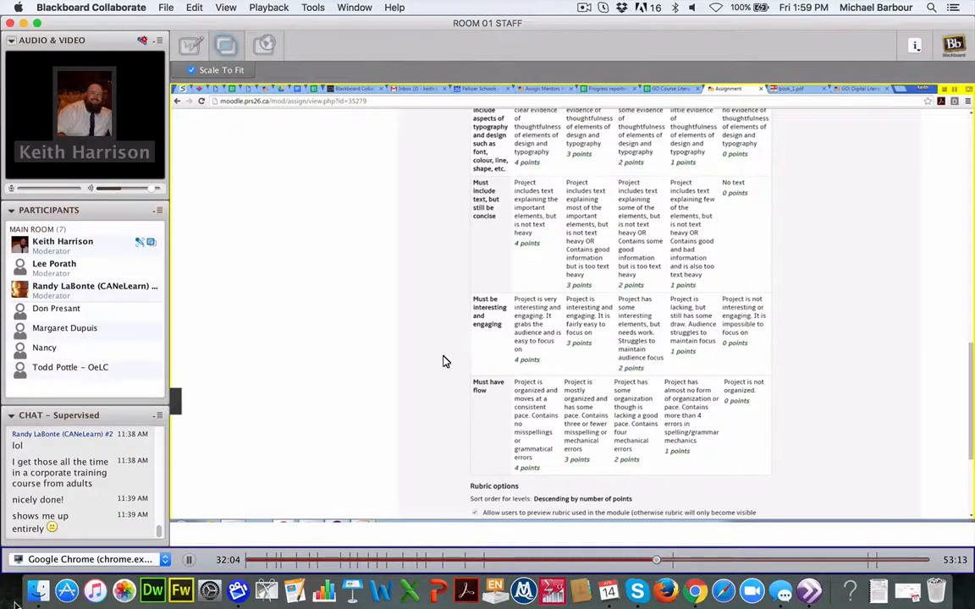
pyautogui.scroll(-3)
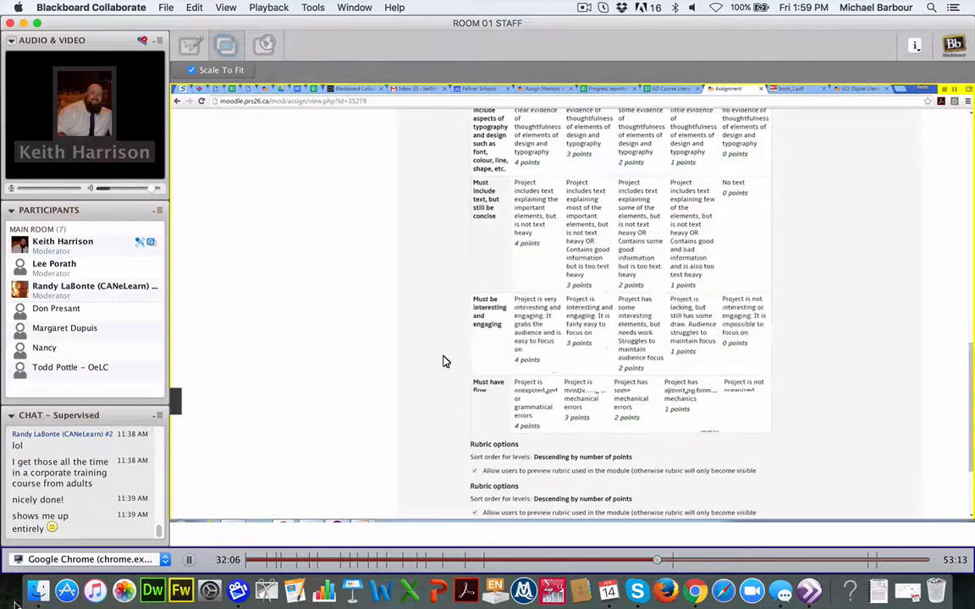
pyautogui.scroll(-3)
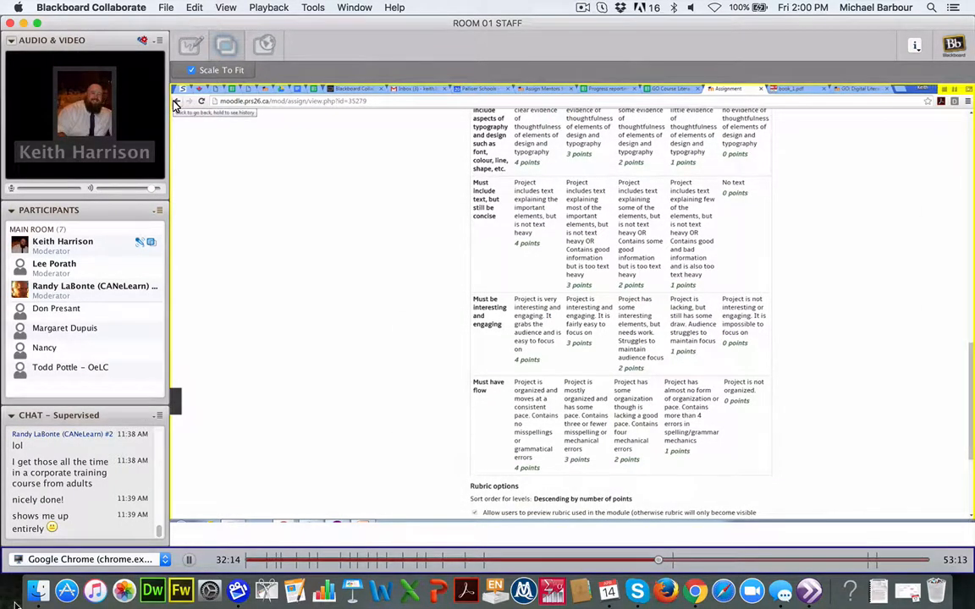
pyautogui.moveTo(176, 100)
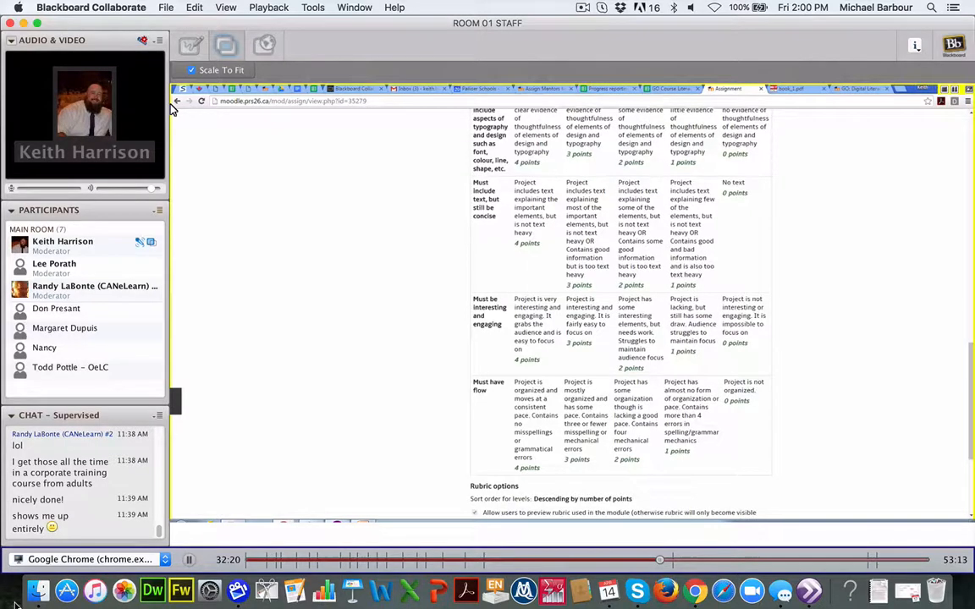
pyautogui.moveTo(176, 100)
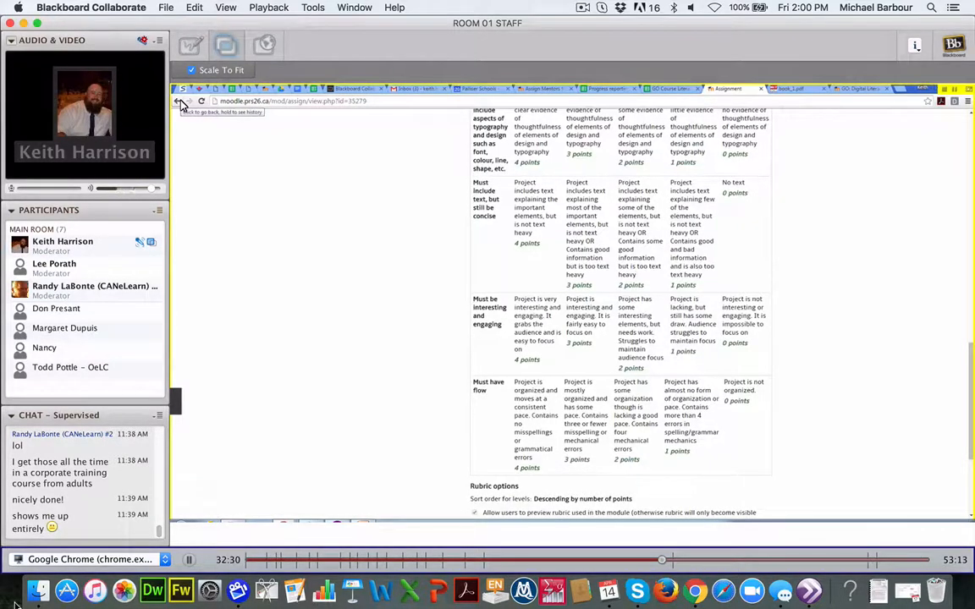
pyautogui.moveTo(181, 101)
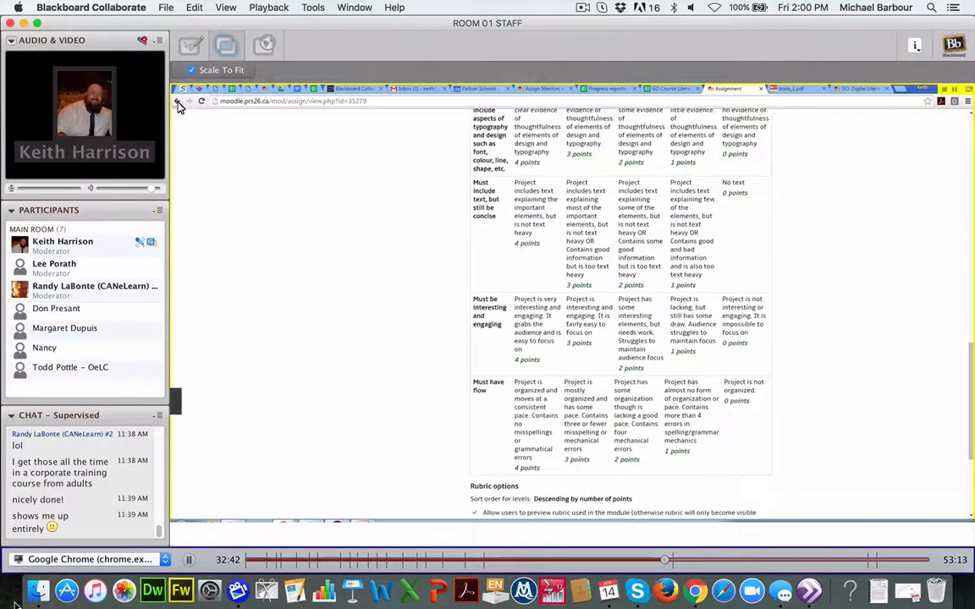
pyautogui.moveTo(180, 103)
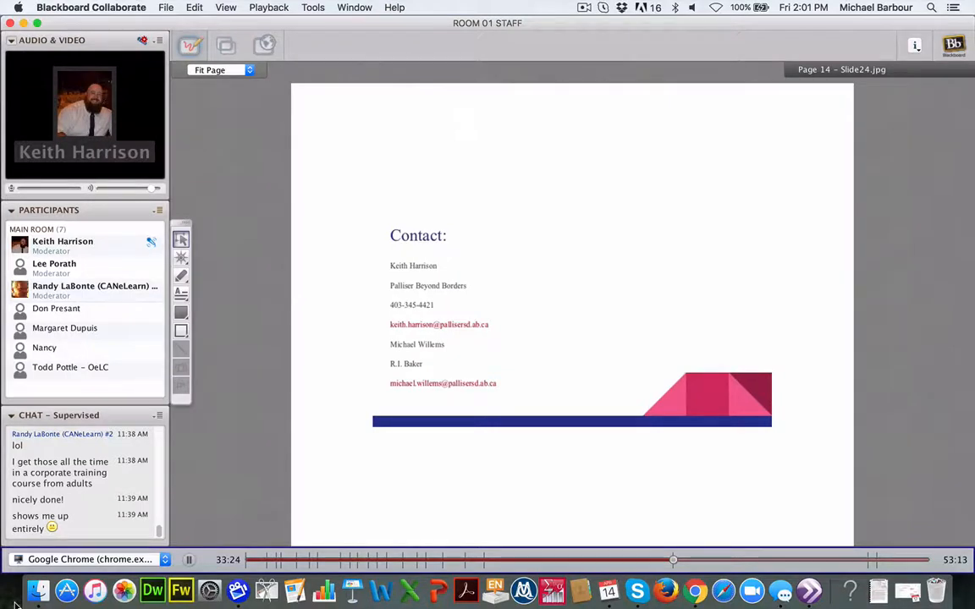
pyautogui.click(265, 45)
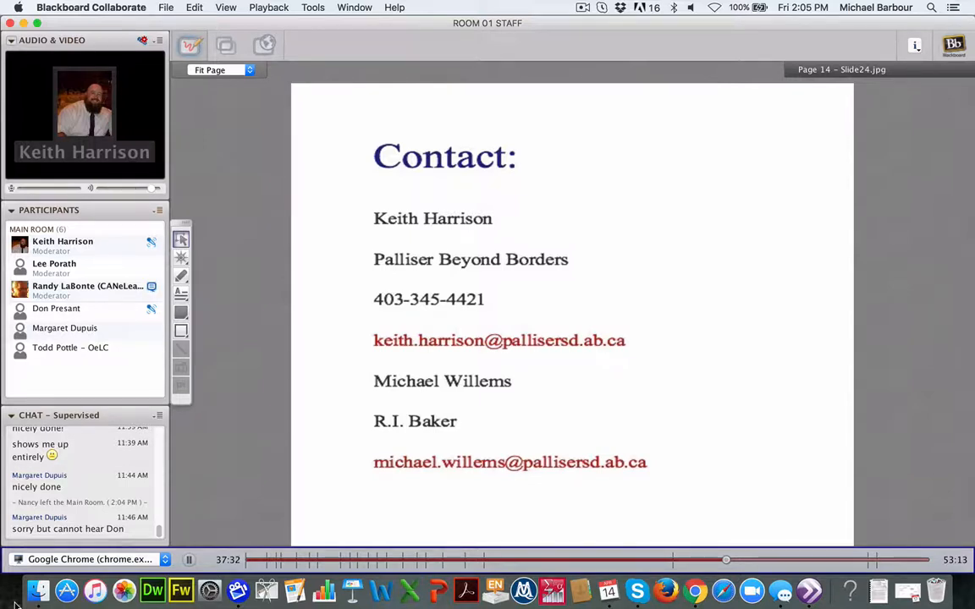
pyautogui.scroll(-3)
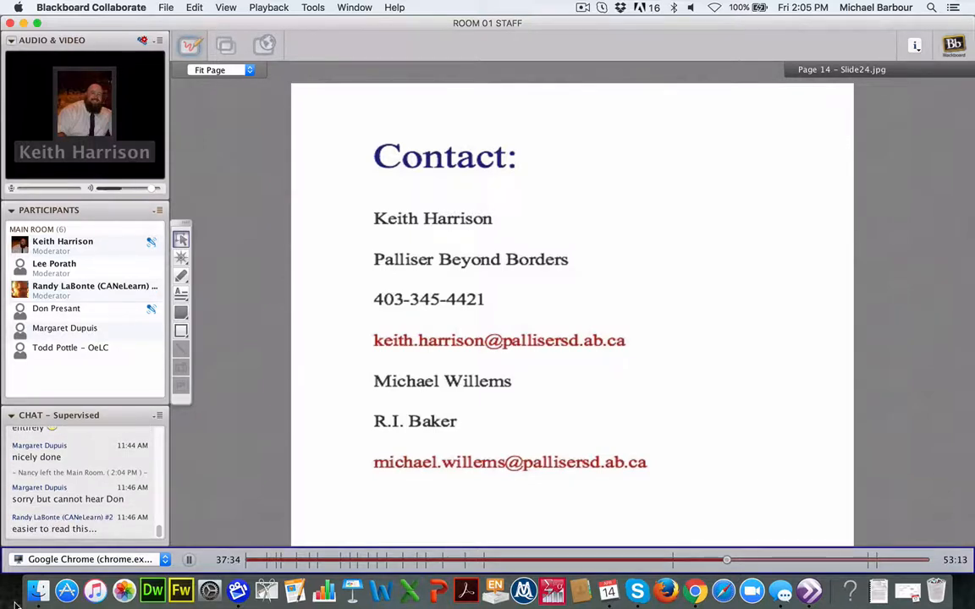